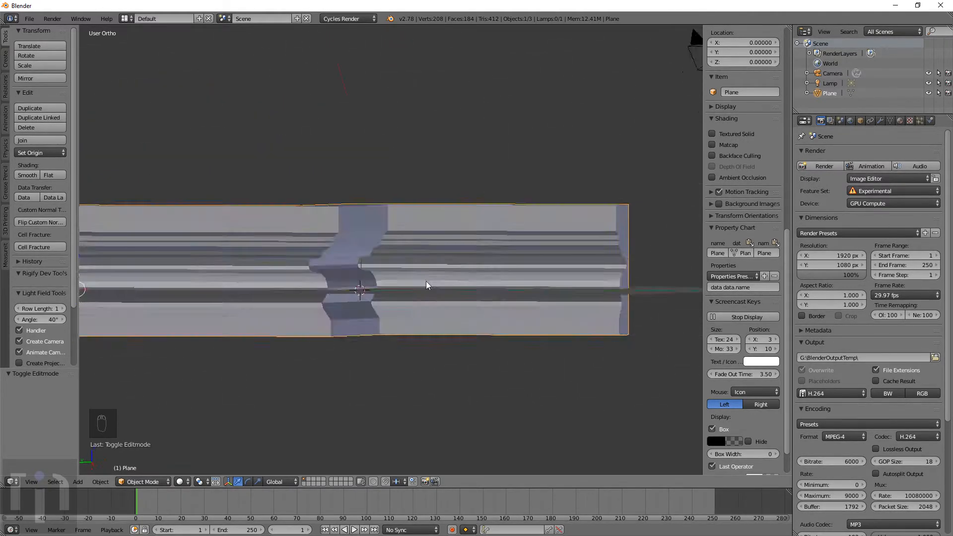
- Delete the Plane trim object and orbit to view the empty grid with camera and lamp
left_click_drag(425, 286, 410, 313)
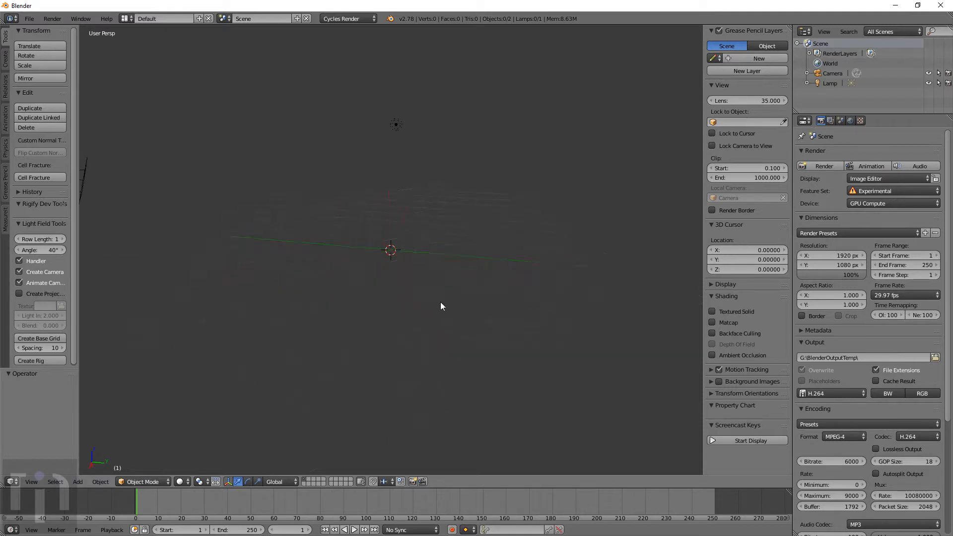
left_click_drag(441, 305, 395, 261)
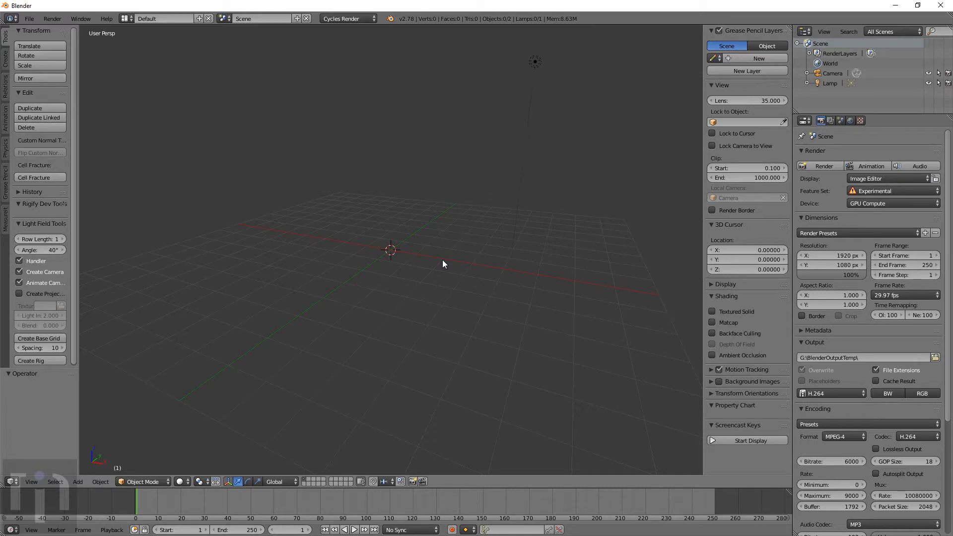
left_click(78, 482)
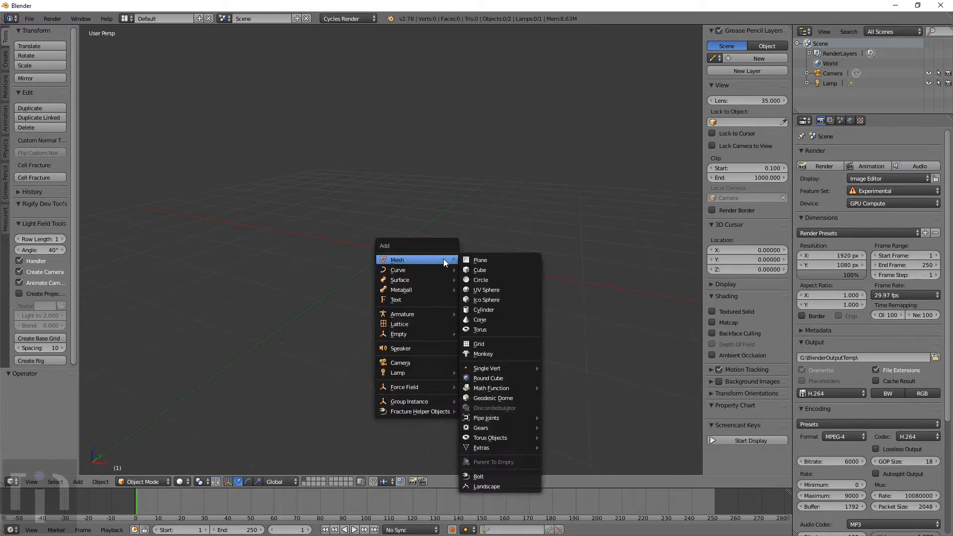
left_click(480, 270)
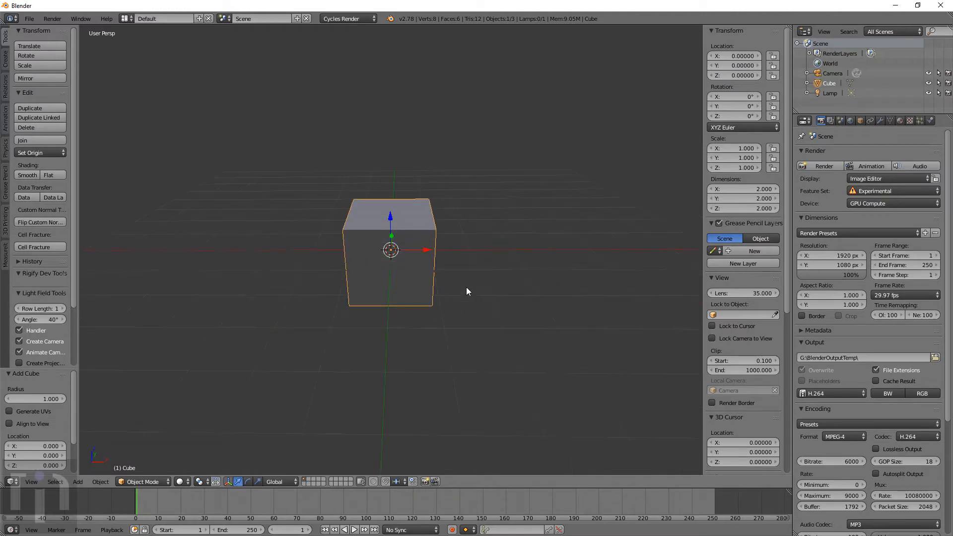
key("KP_1")
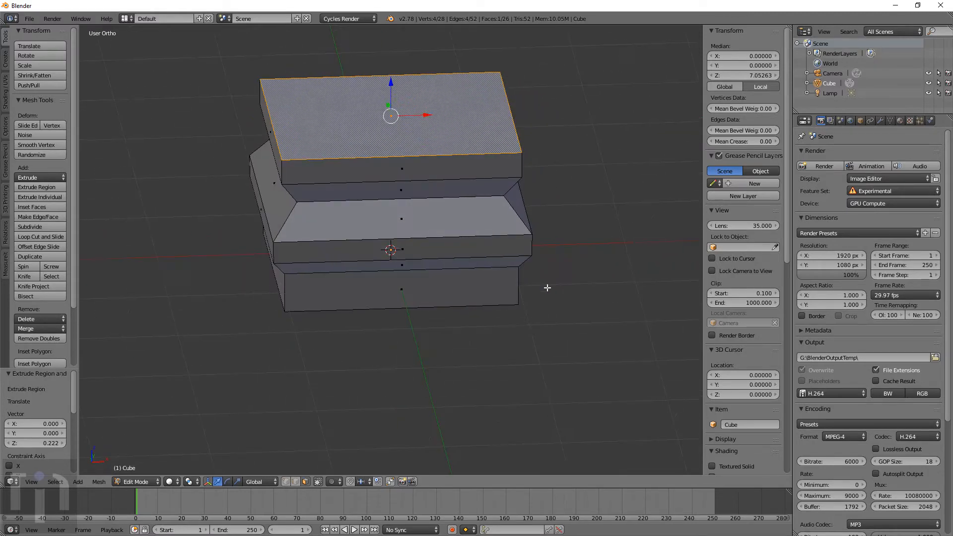
left_click_drag(547, 287, 470, 286)
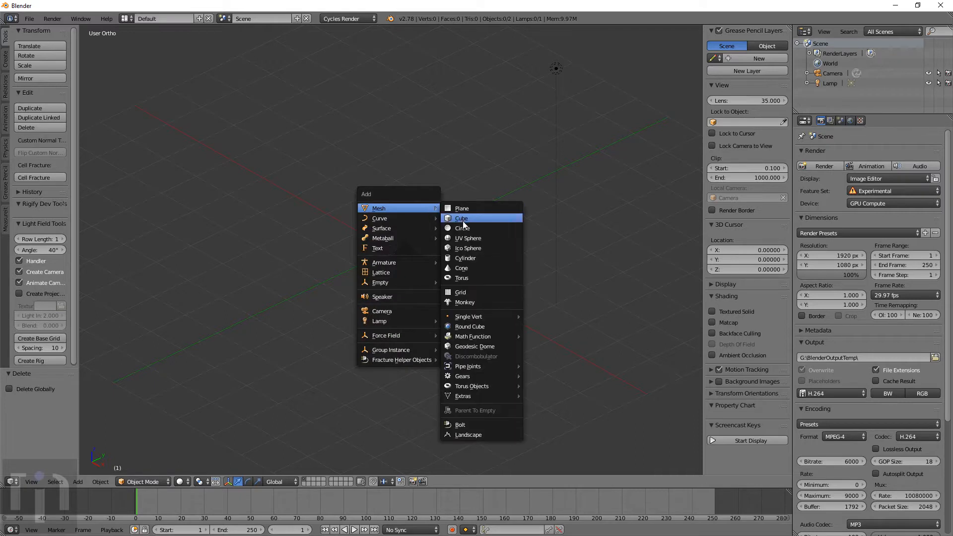
- Add a mesh plane, rotate it 90° about X to stand upright, and enter Edit Mode
left_click(460, 209)
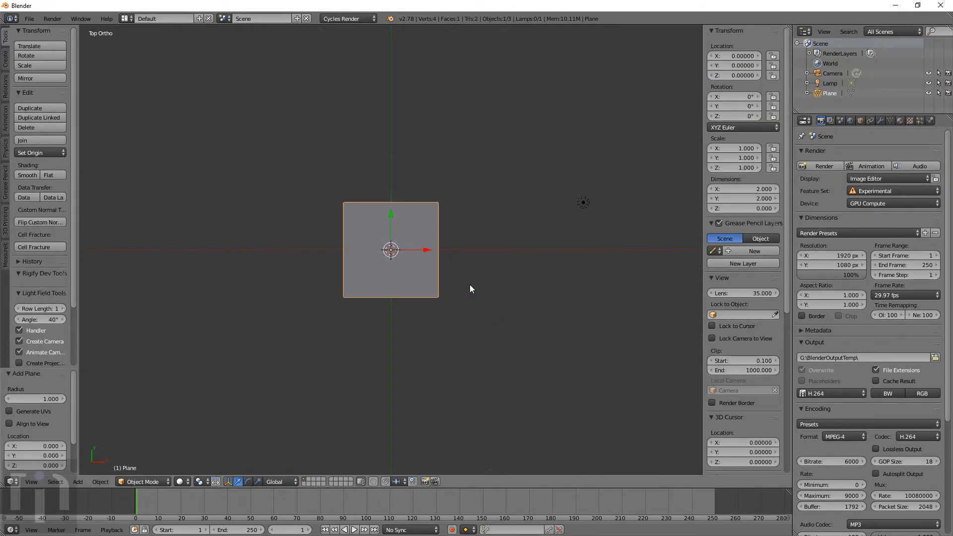
left_click_drag(391, 249, 471, 286)
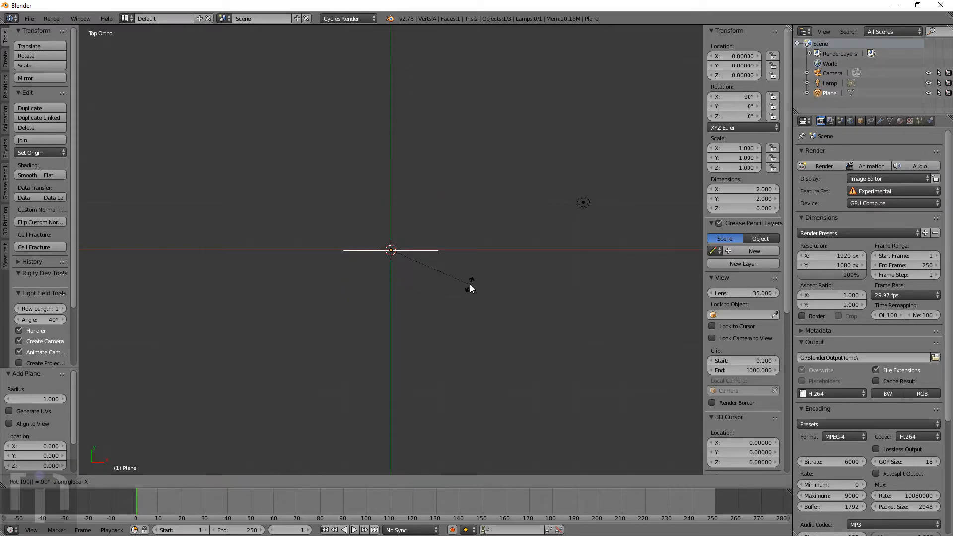
left_click(471, 288)
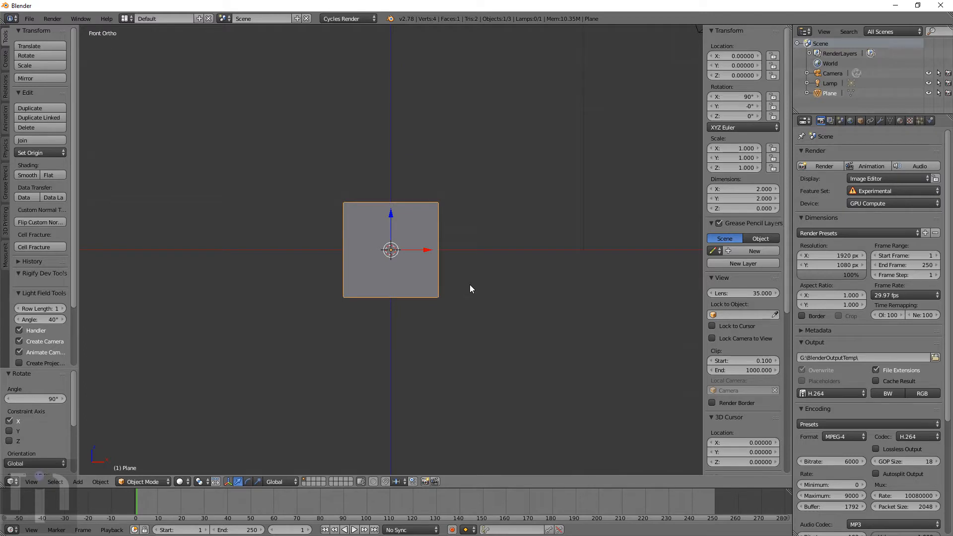
key("Tab")
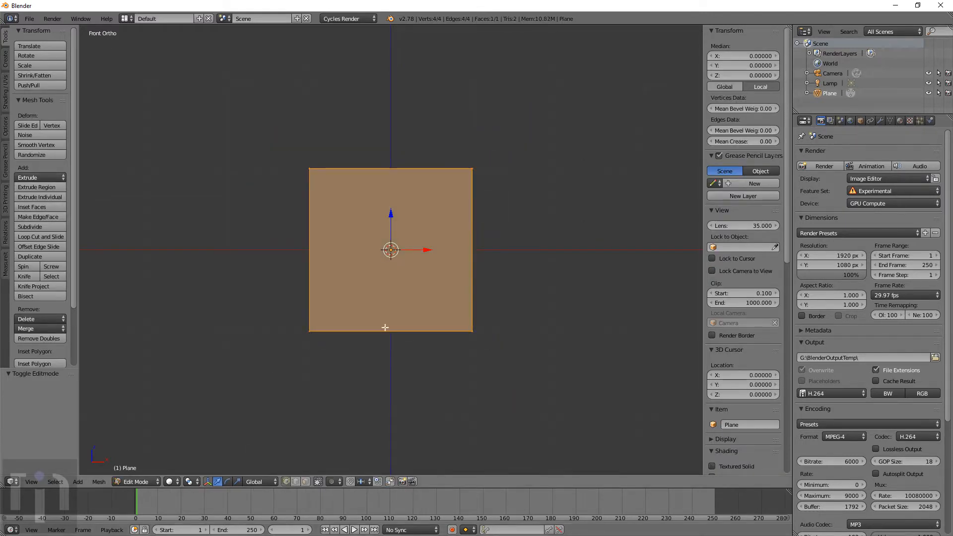
- Delete the plane's right-hand vertices and reposition the remaining vertex lower and to the right
key("X")
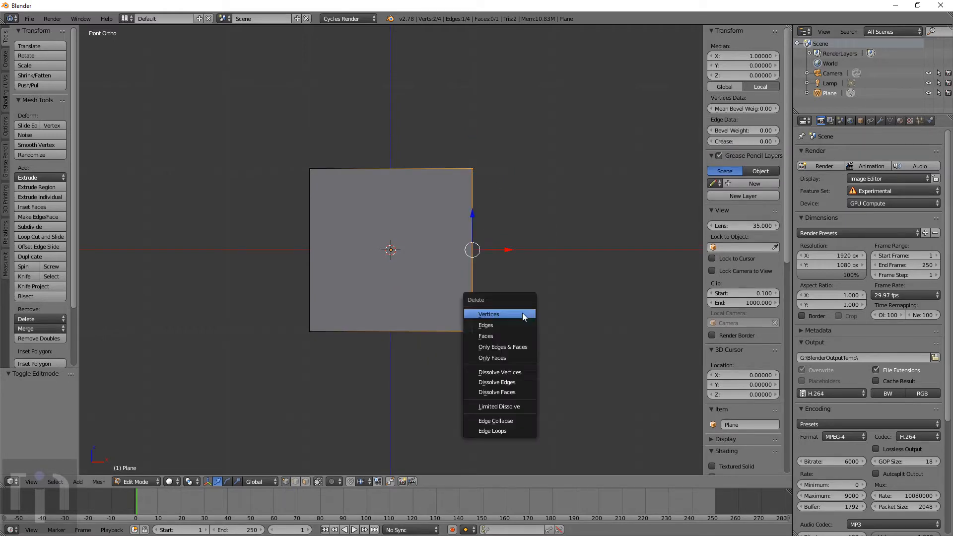
left_click(489, 313)
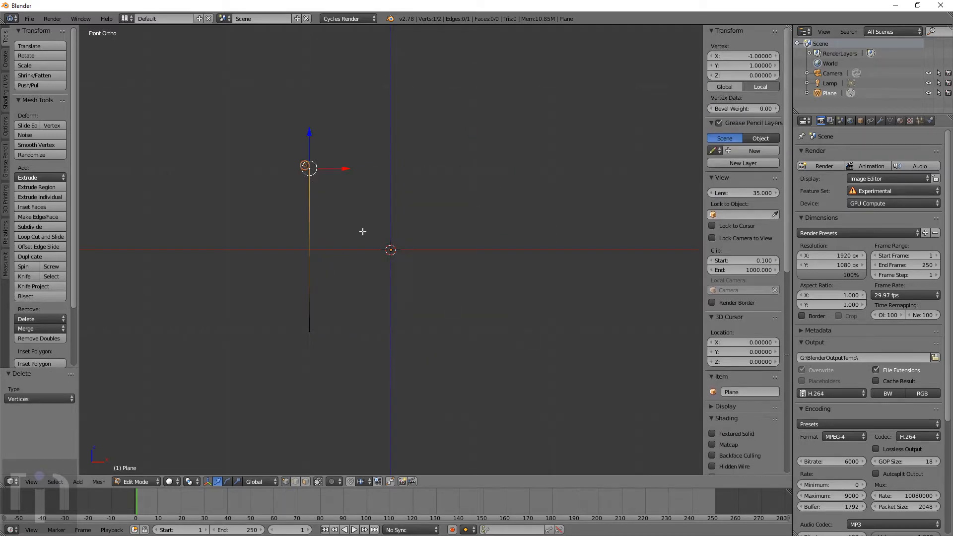
left_click_drag(308, 168, 380, 301)
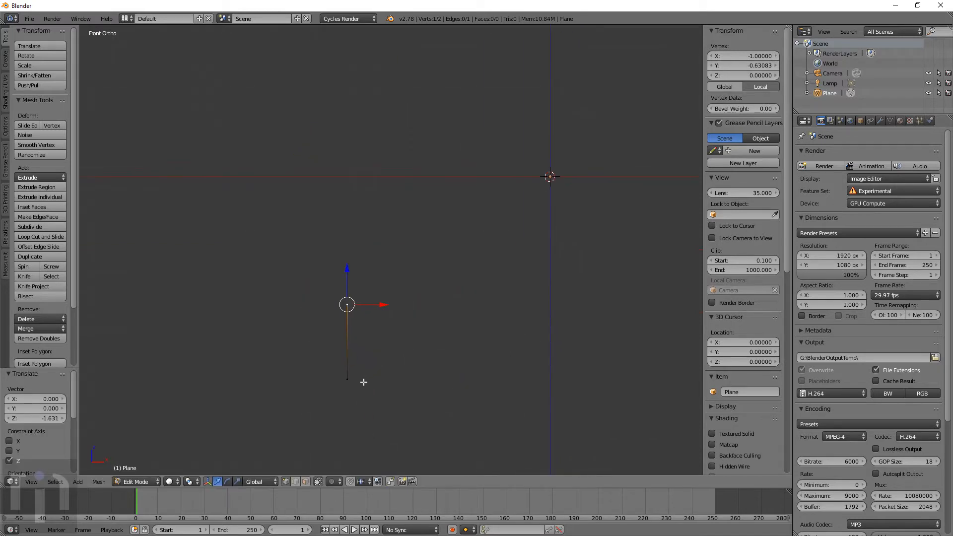
left_click_drag(347, 303, 473, 379)
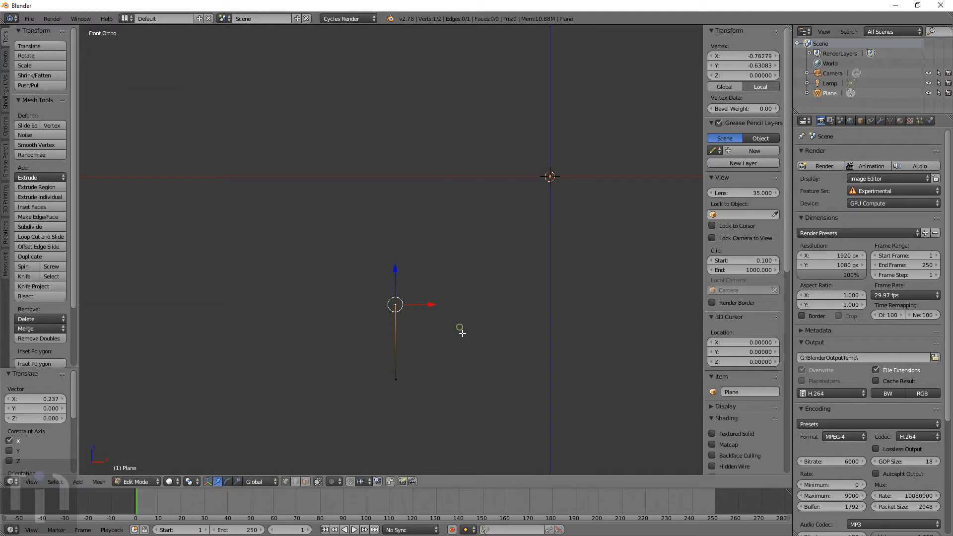
- Extrude the vertex repeatedly into a wavy molding profile line up to its top end
left_click_drag(394, 304, 439, 252)
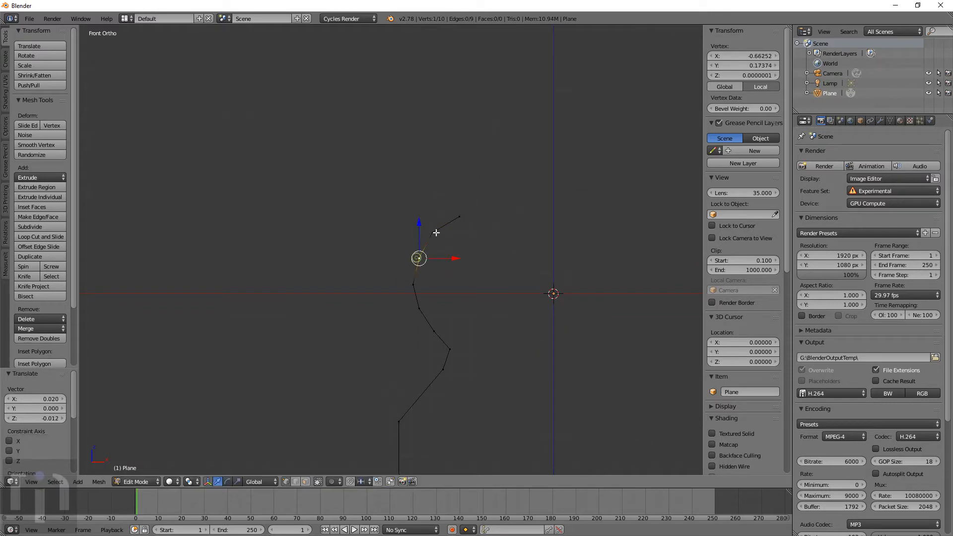
left_click_drag(418, 258, 459, 216)
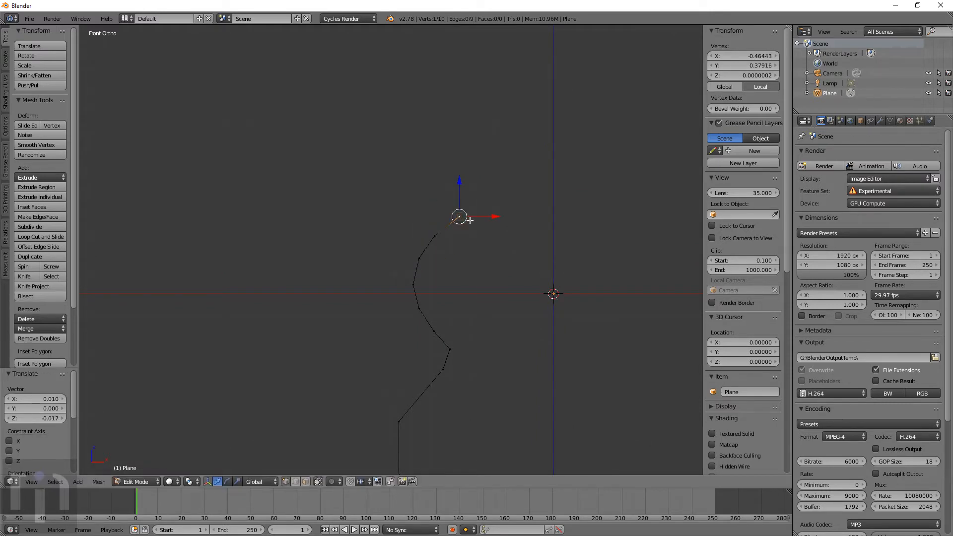
left_click_drag(458, 218, 491, 215)
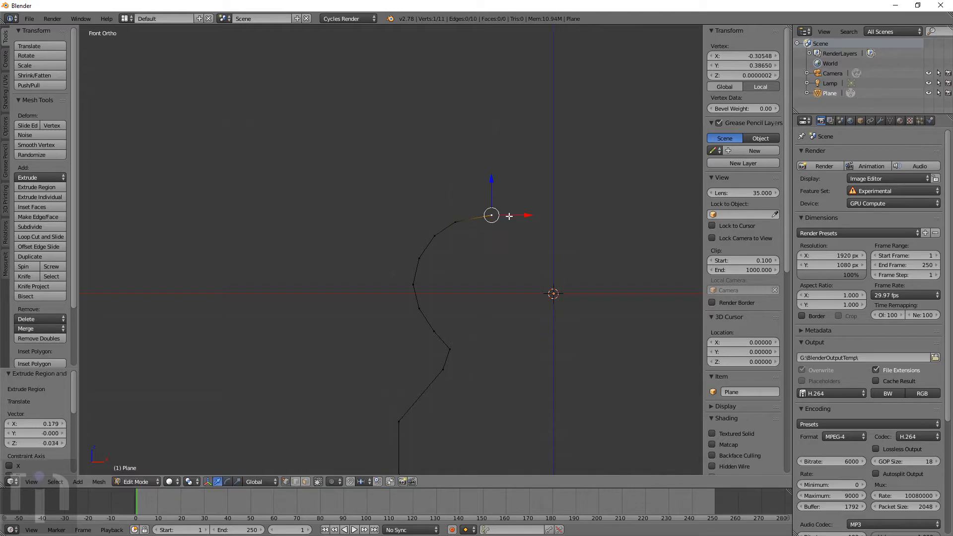
left_click_drag(490, 214, 527, 190)
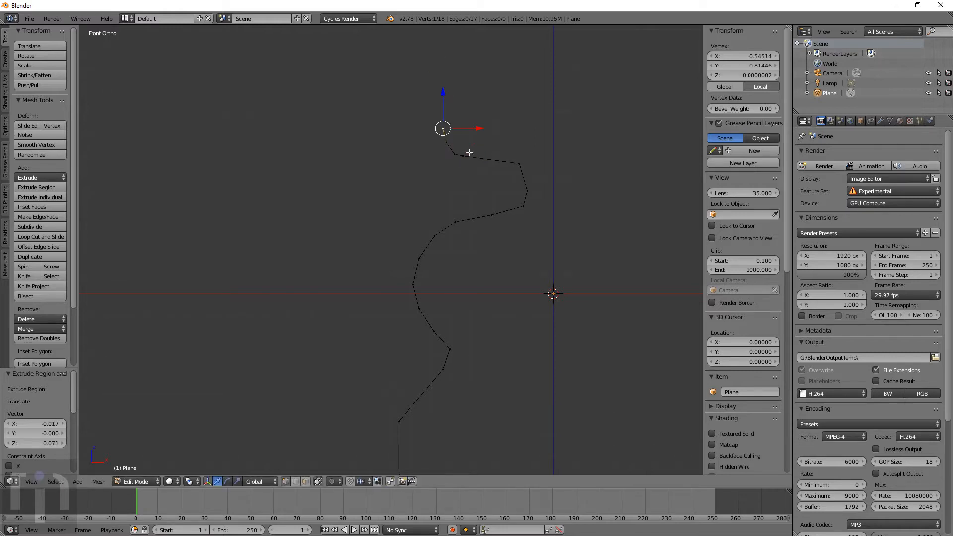
left_click_drag(443, 128, 453, 150)
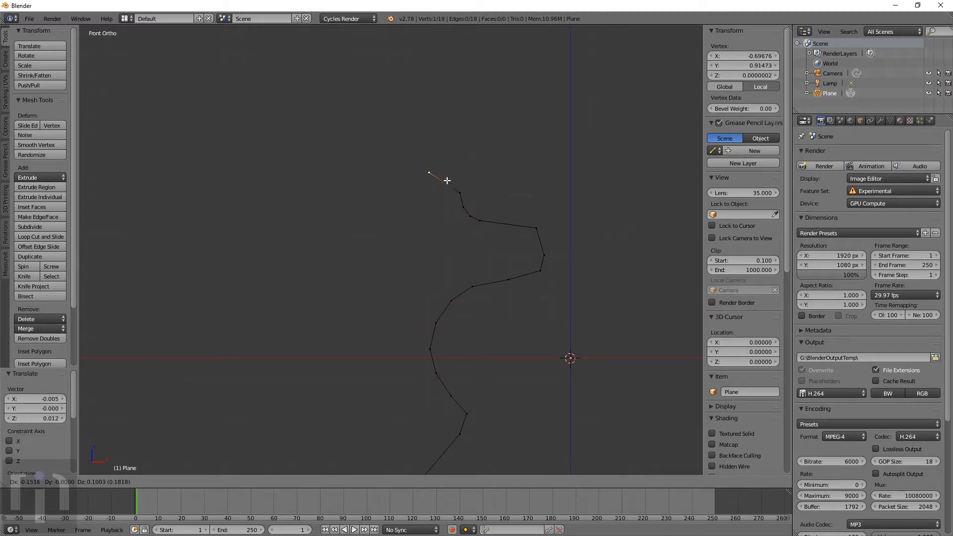
left_click_drag(431, 173, 409, 154)
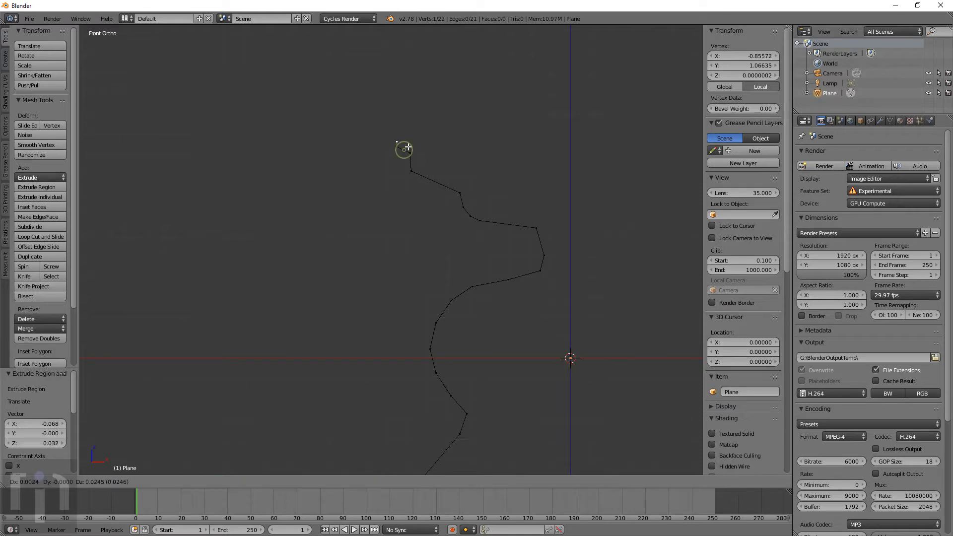
left_click_drag(404, 149, 405, 133)
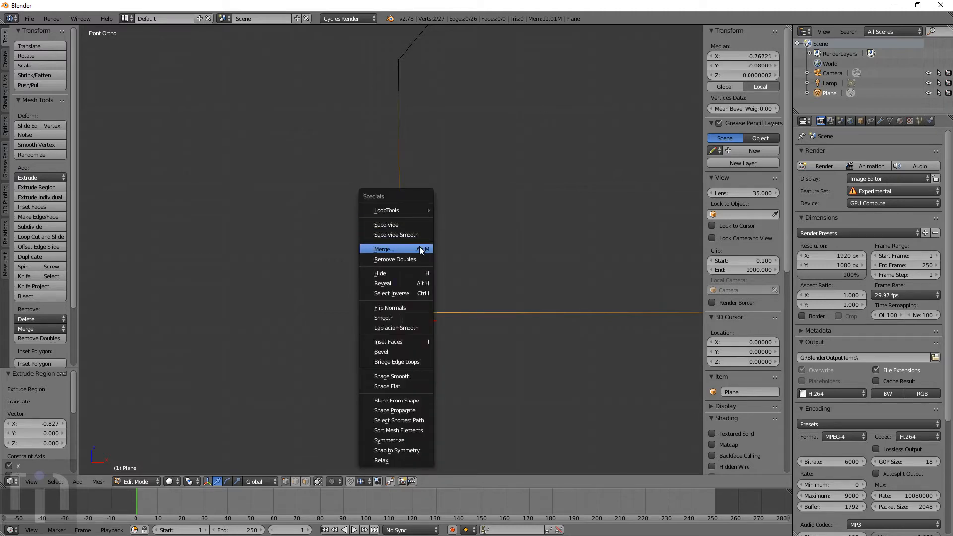
- Merge the end vertices at the last selected to close the profile outline, then leave Edit Mode
left_click(383, 248)
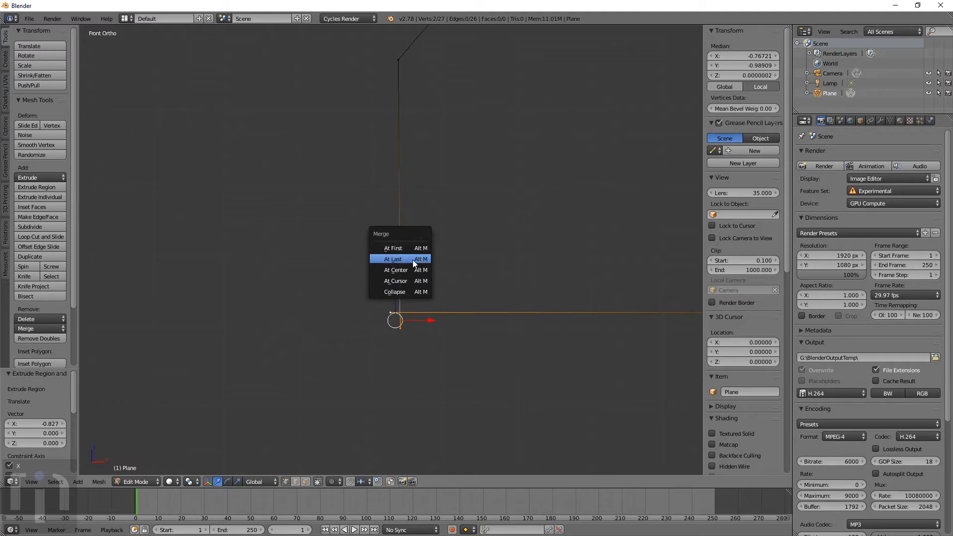
left_click(393, 258)
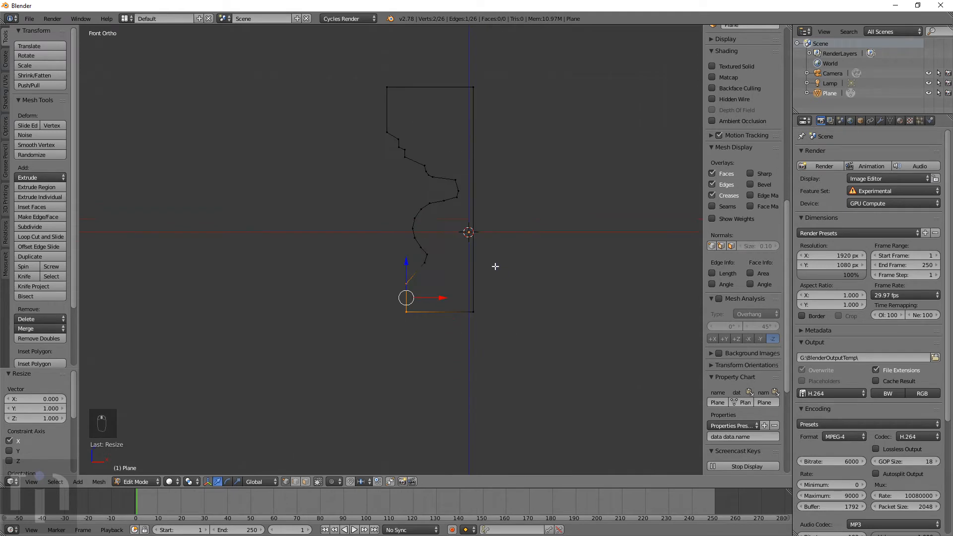
key("Tab")
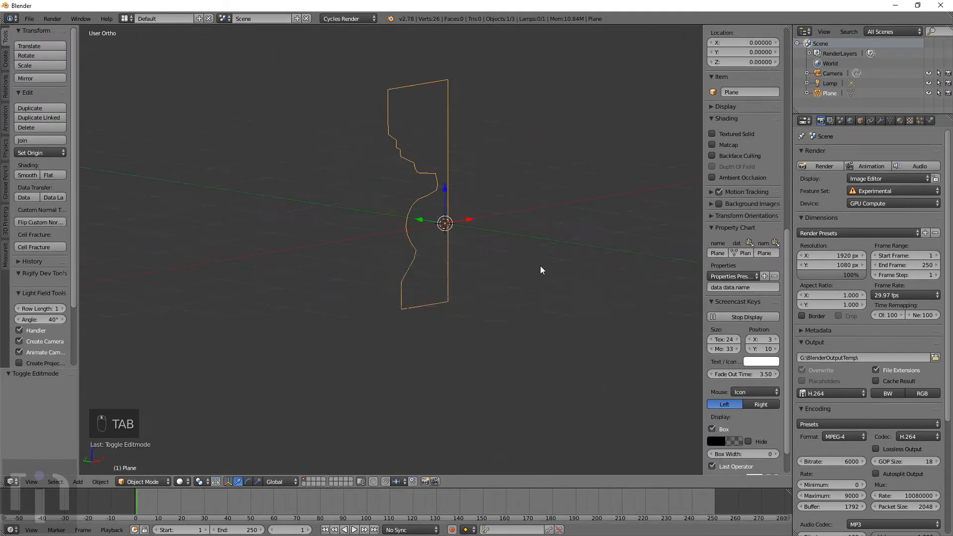
- Fill the profile outline with a face and extrude it into a long straight molding piece
key("KP_3")
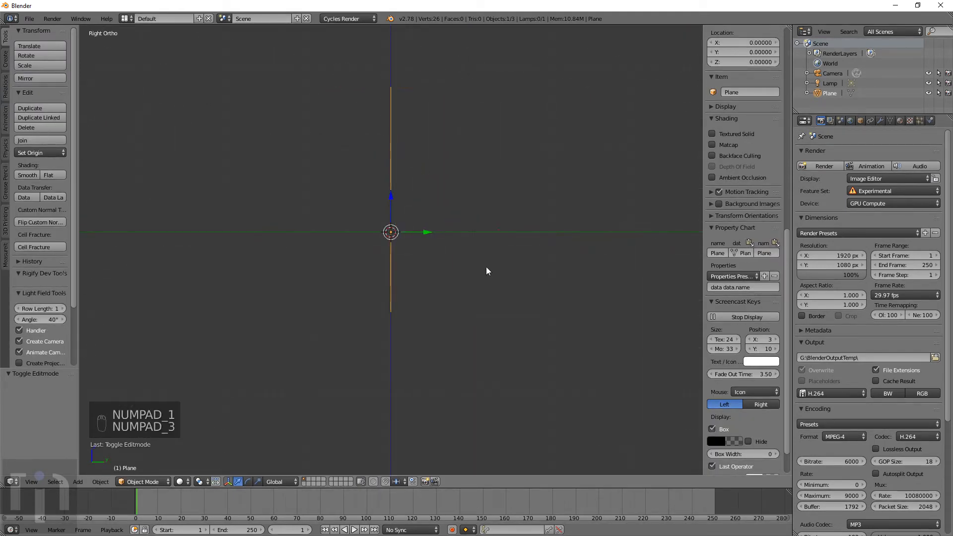
key("KP_1")
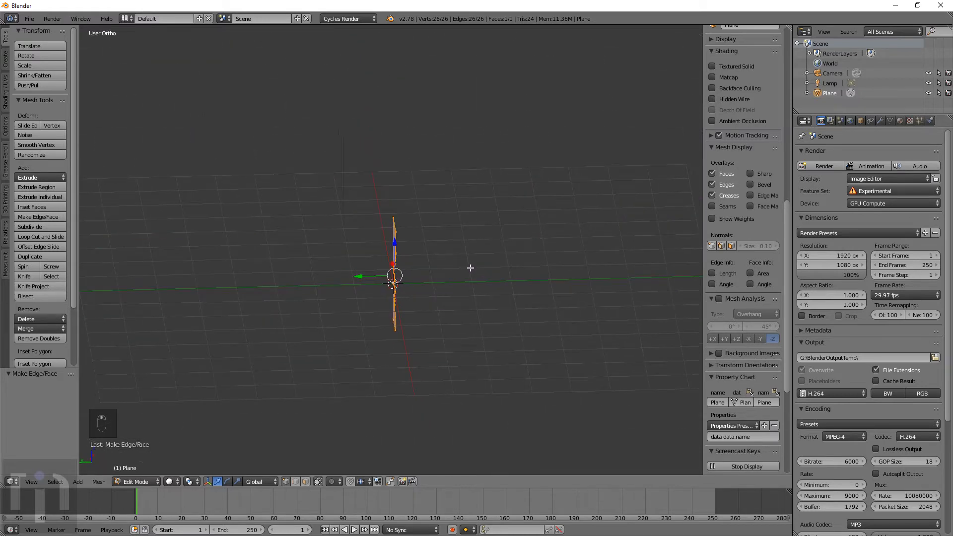
key("e")
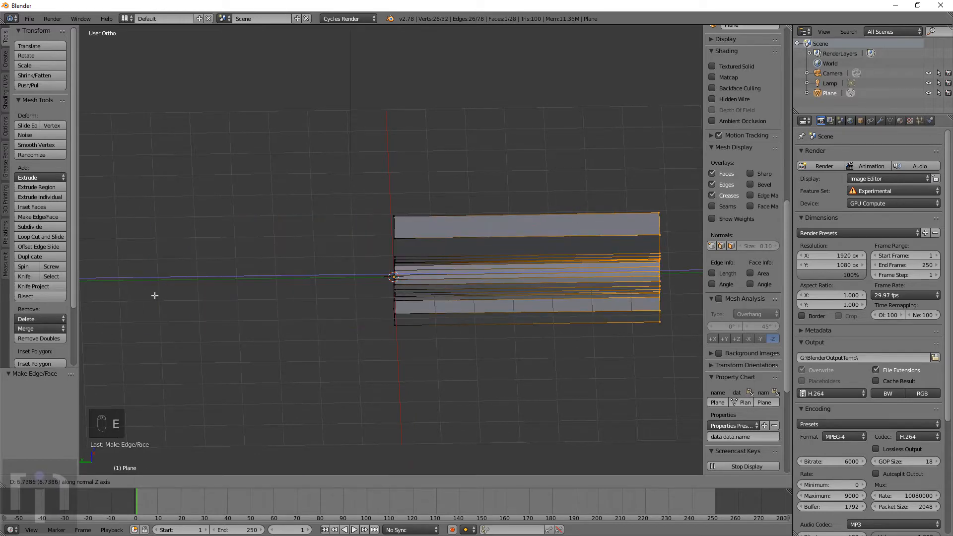
key("Tab")
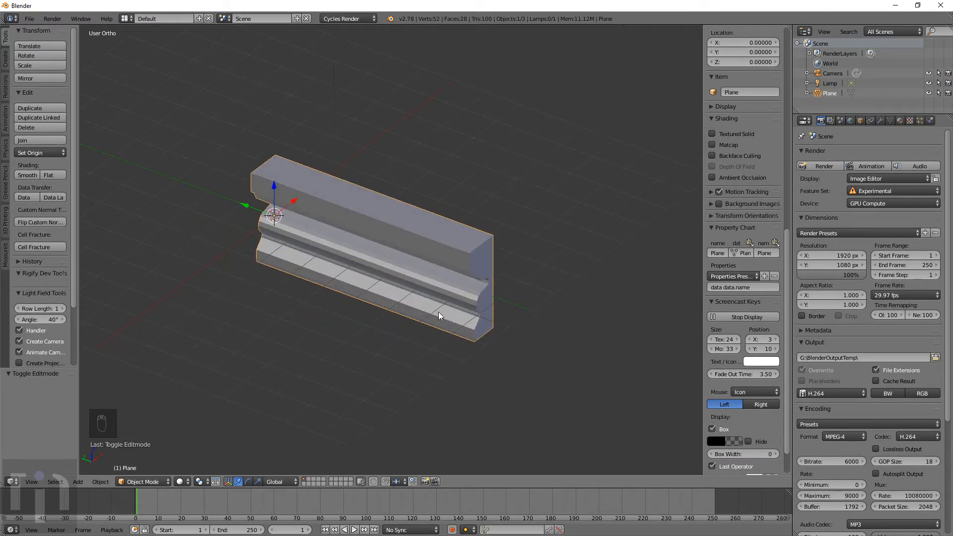
- From top view, rotate the trim's end vertices 45° and scale by 1.4 to keep the profile width
key("KP_7")
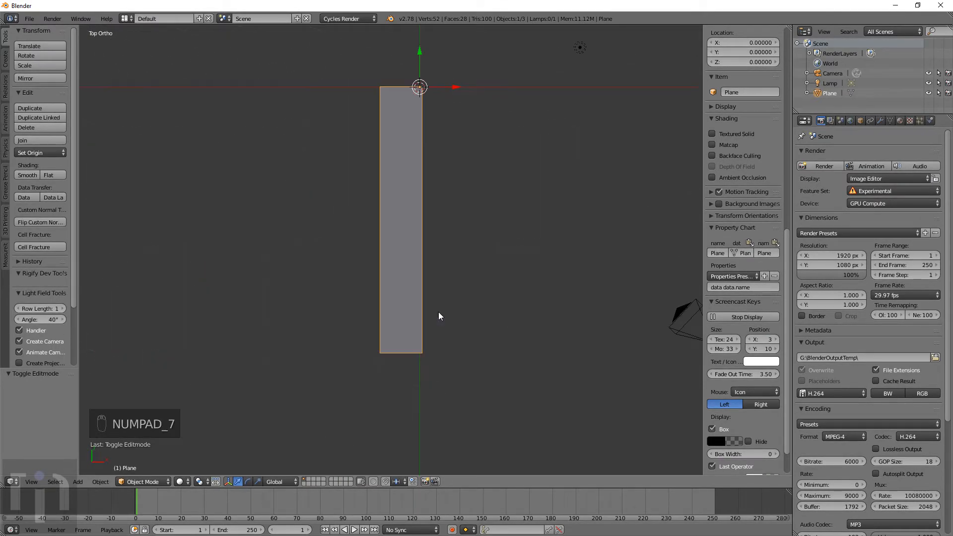
key("g")
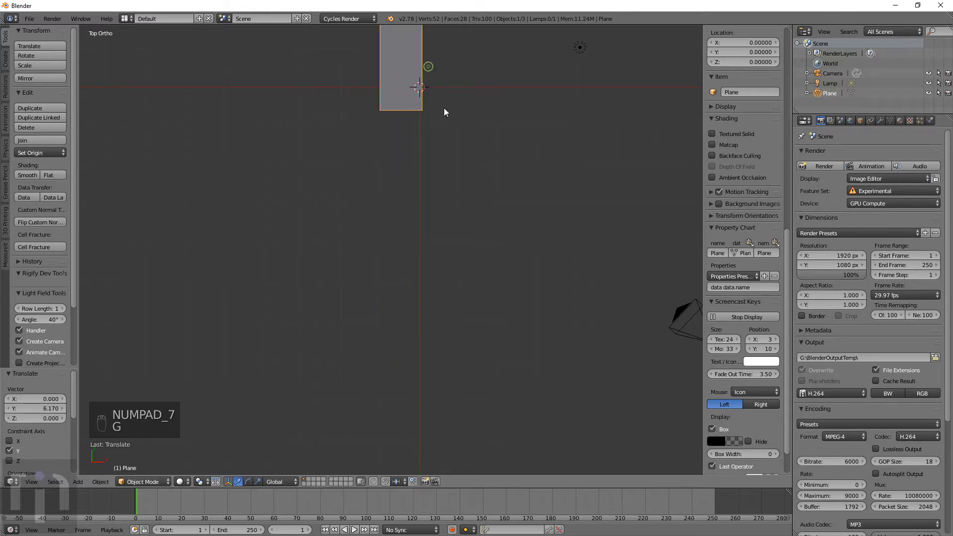
key("Tab")
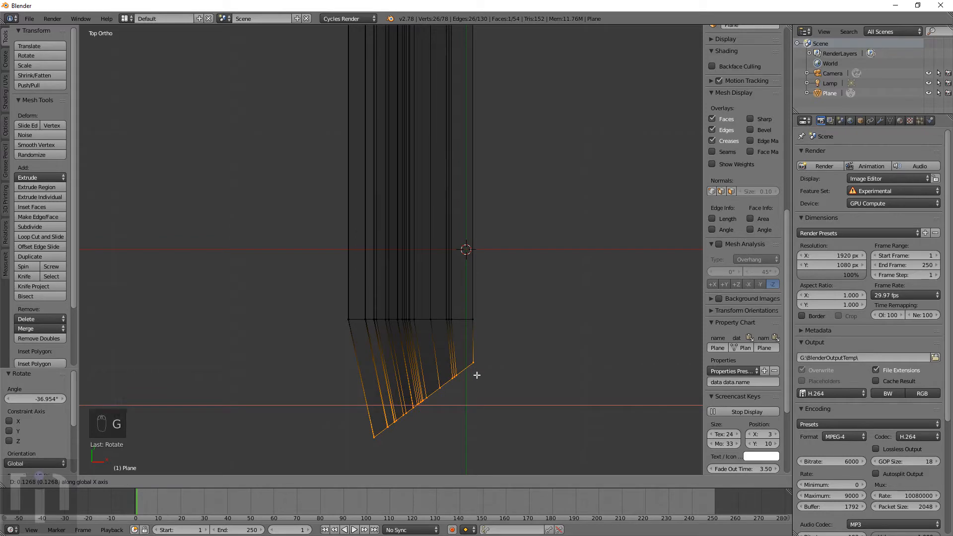
key("ctrl+z")
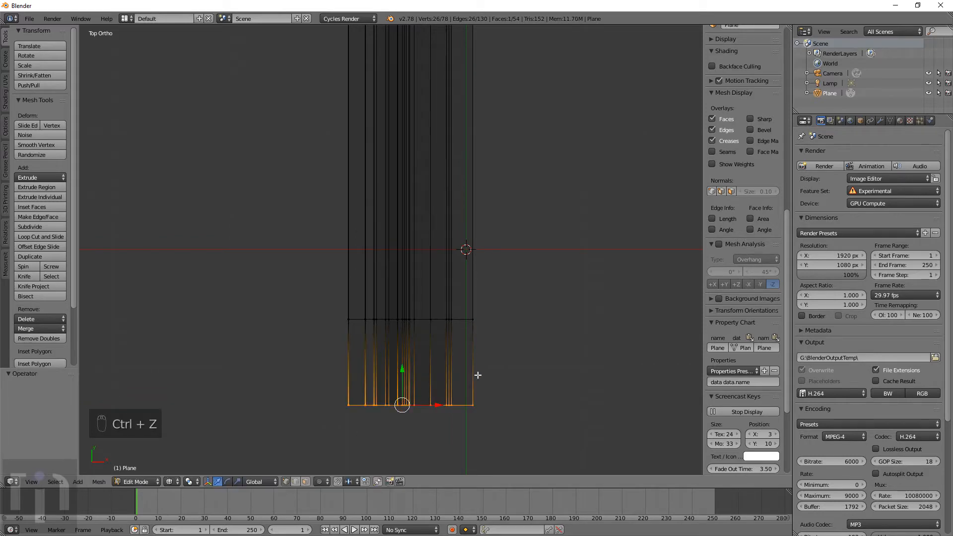
key("r")
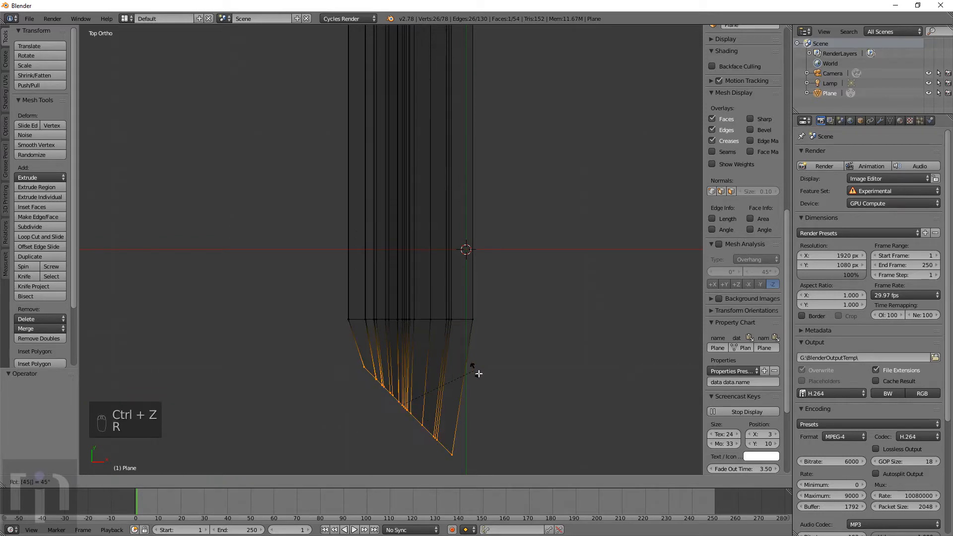
key("s")
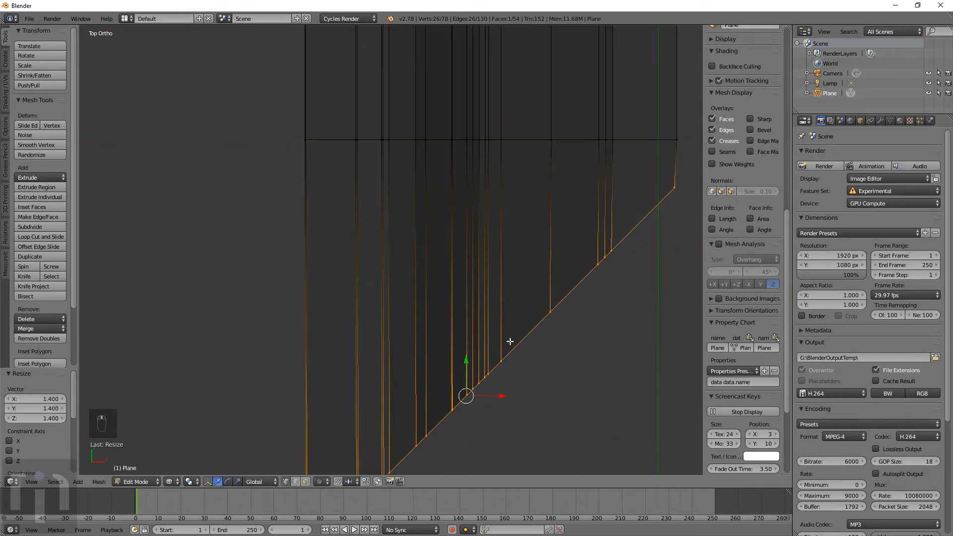
- Extrude the mitered end into a second arm forming an L-shaped corner and return to Object Mode
key("e")
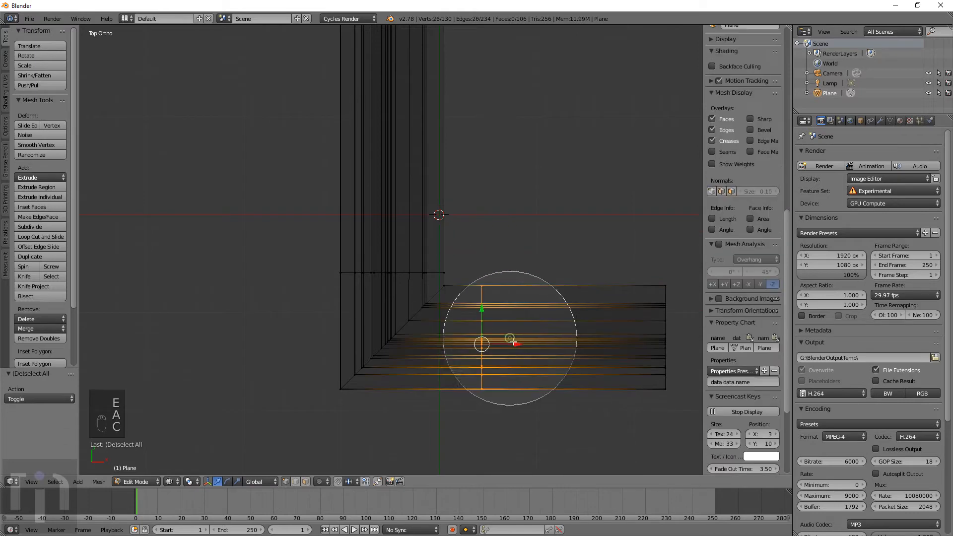
left_click_drag(510, 337, 456, 343)
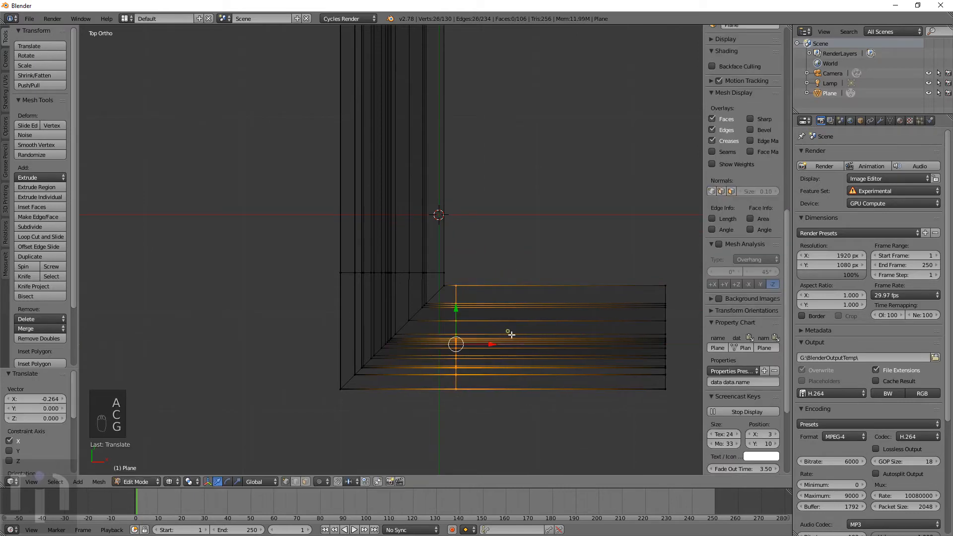
key("Tab")
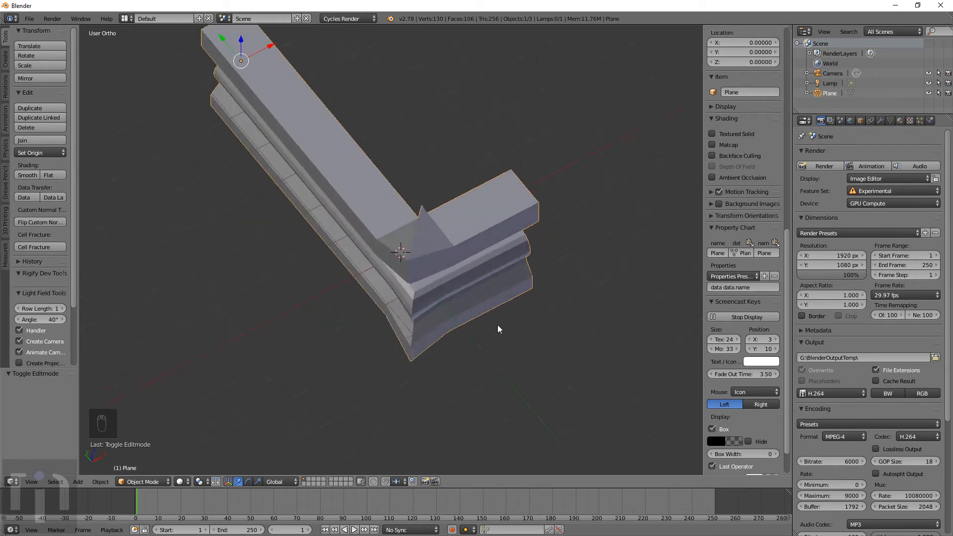
- Show the molding in wireframe from top view and enter Edit Mode on its mesh
left_click(505, 322)
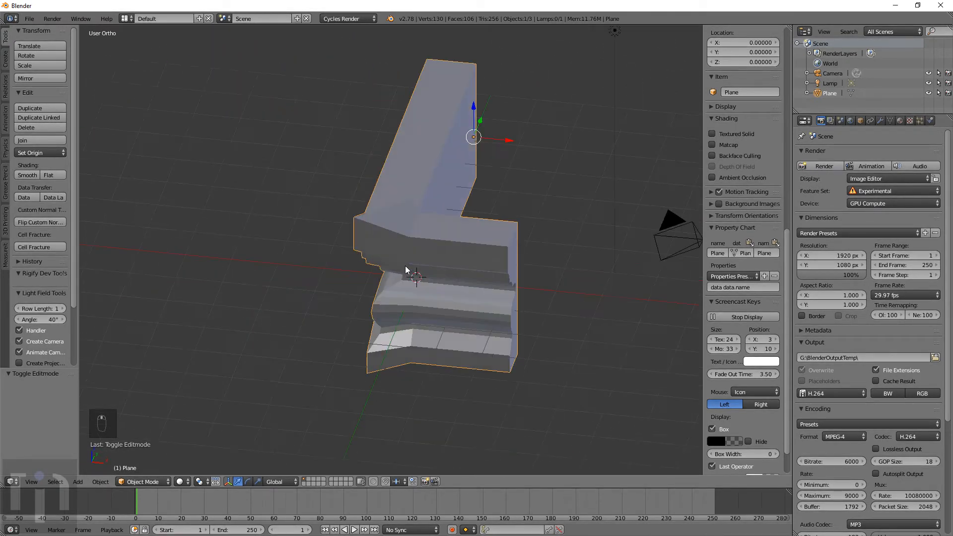
key("KP_7")
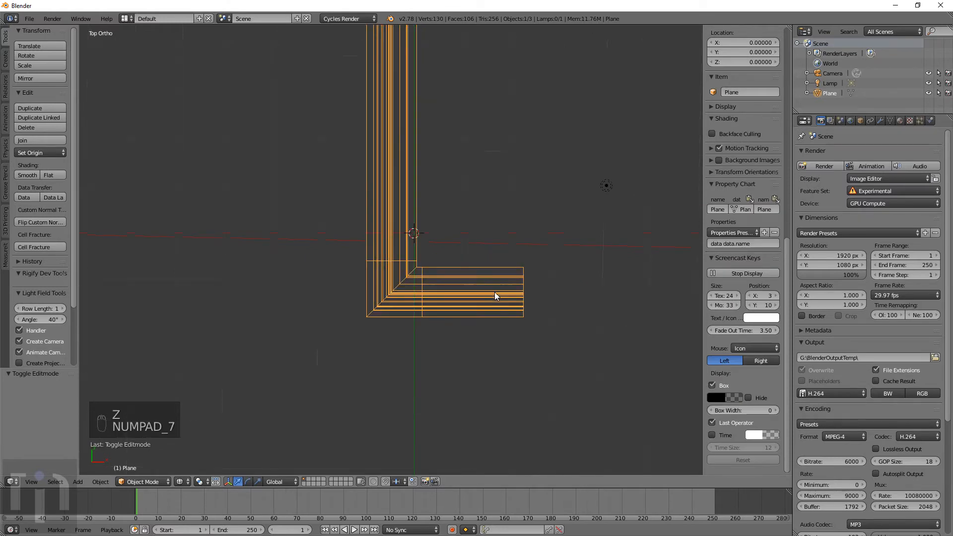
key("Tab")
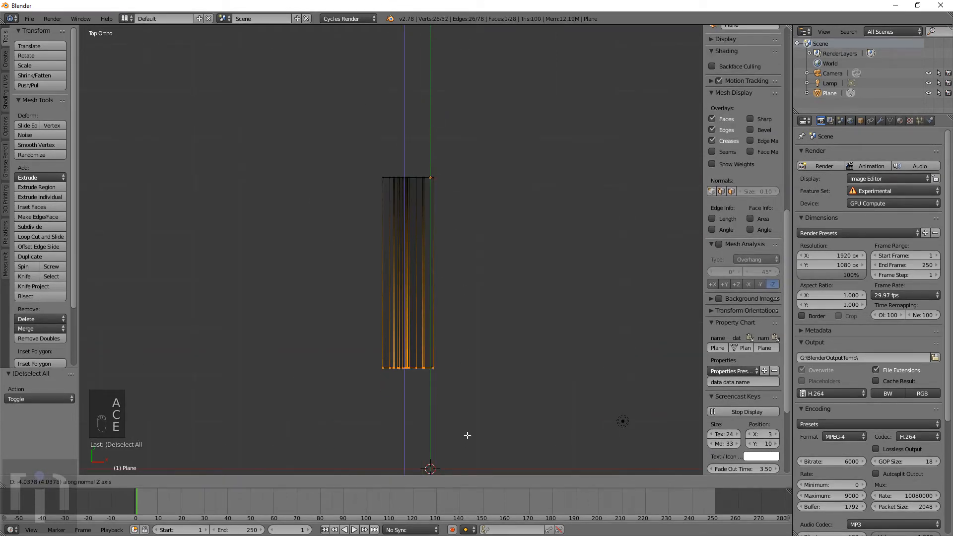
- Extrude the end loop outward, rotate it 45° for a miter and scale it to full profile width
key("E")
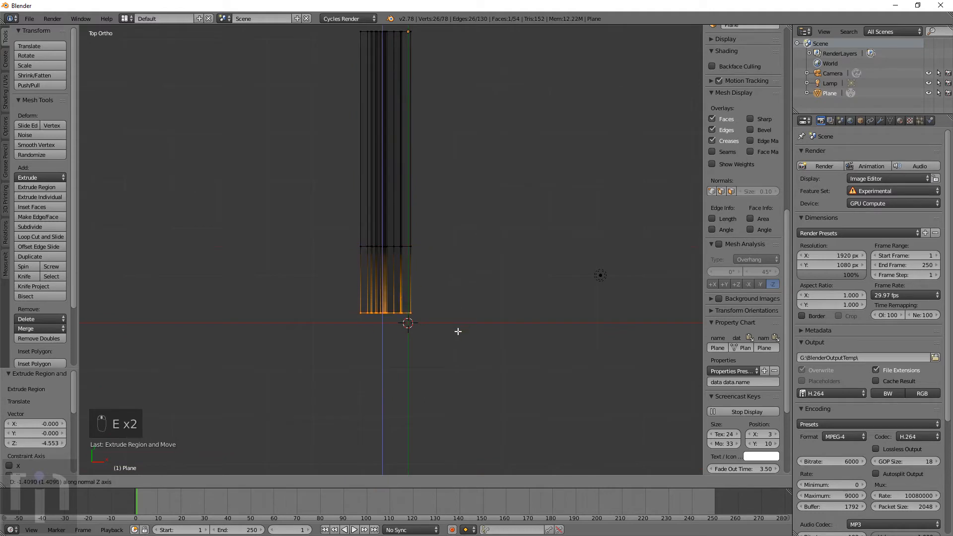
left_click_drag(408, 322, 381, 291)
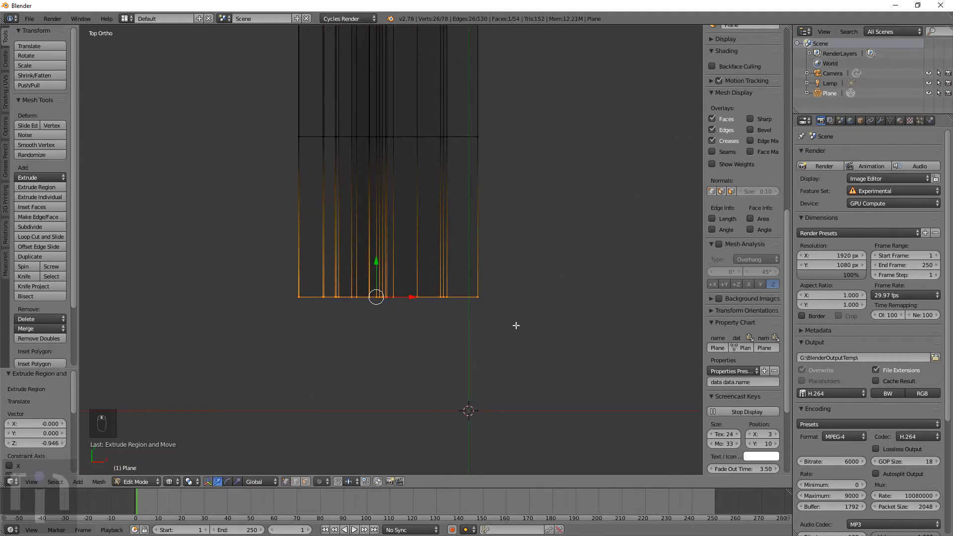
key("r")
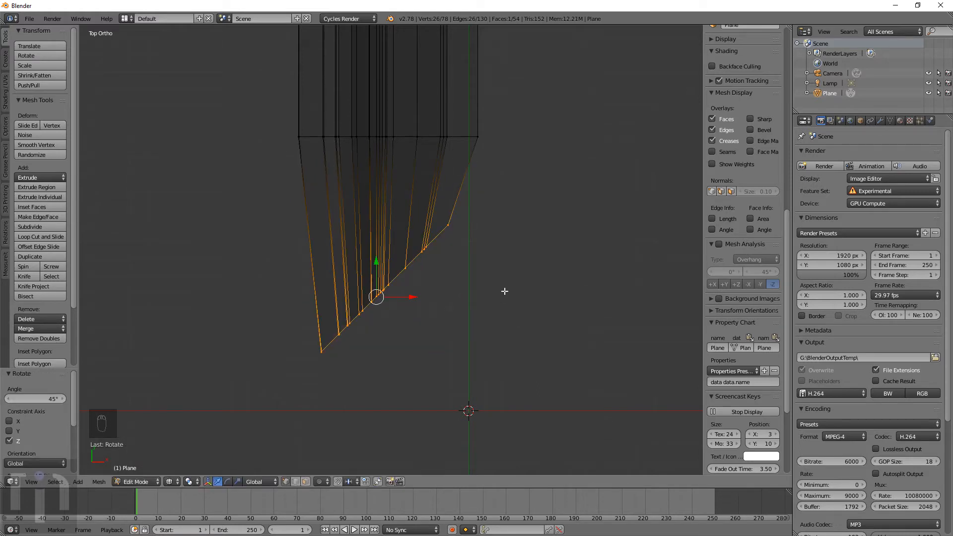
key("s")
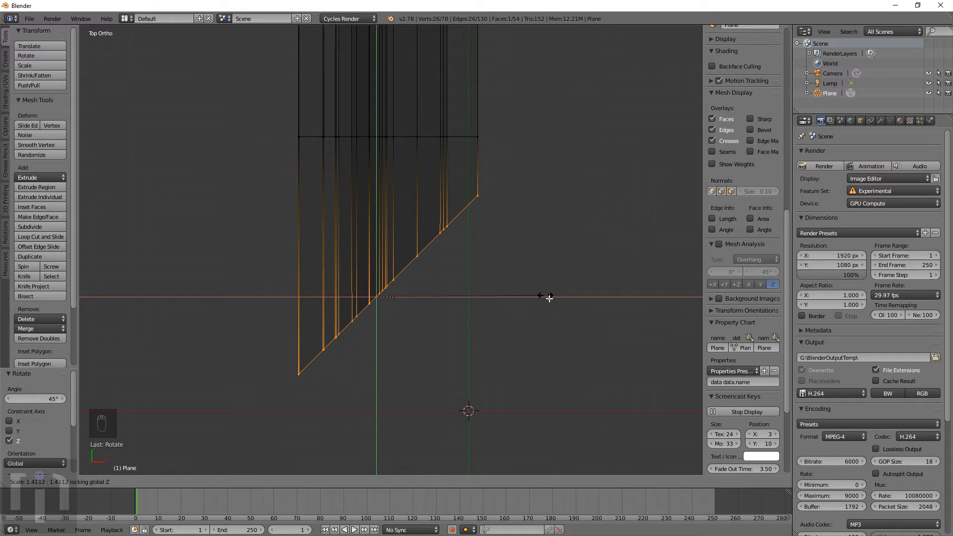
left_click(543, 290)
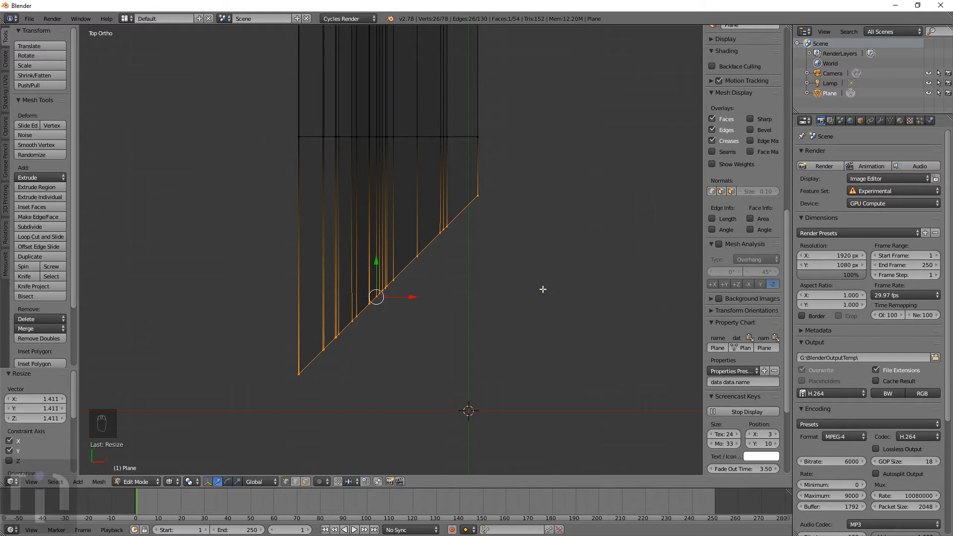
- Extrude a second arm from the miter and scale its end along Y to 0 to square it off
key("e")
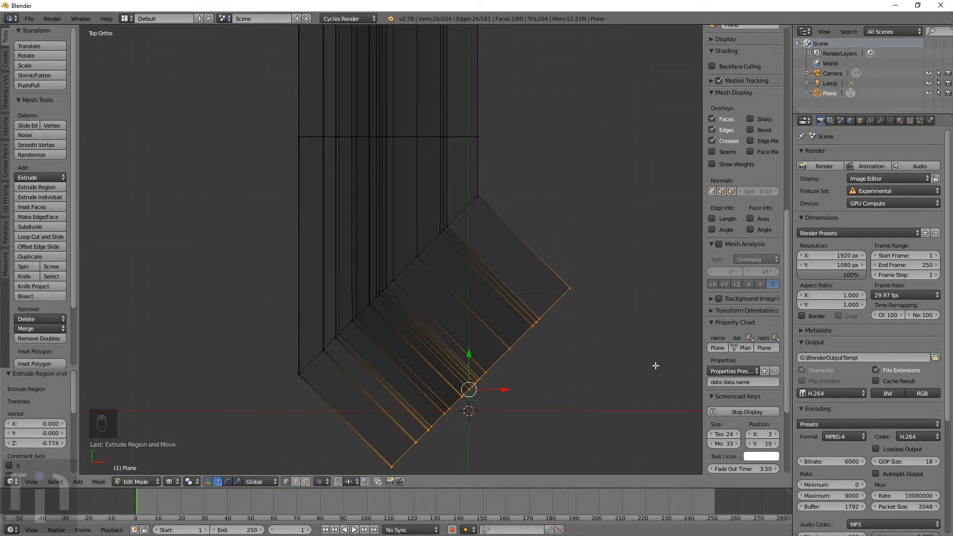
key("r")
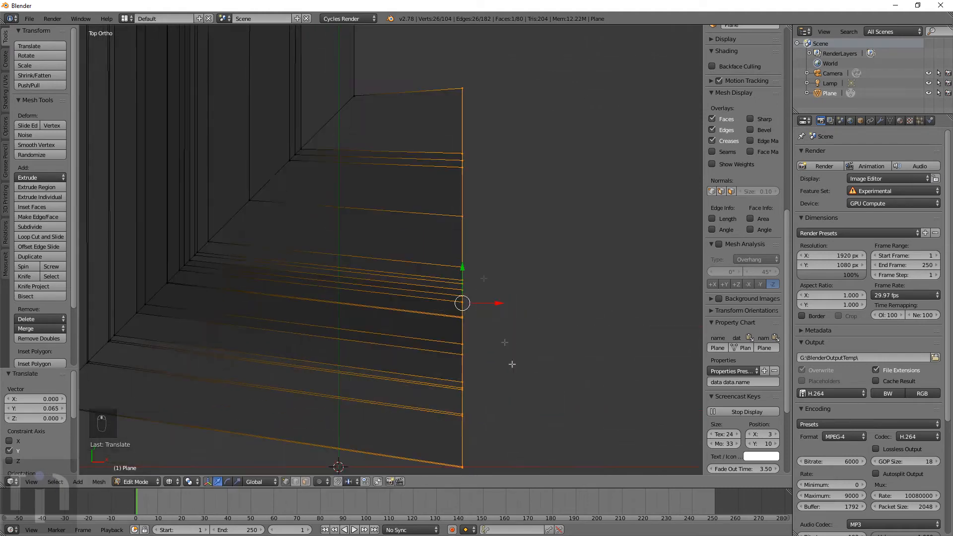
key("s")
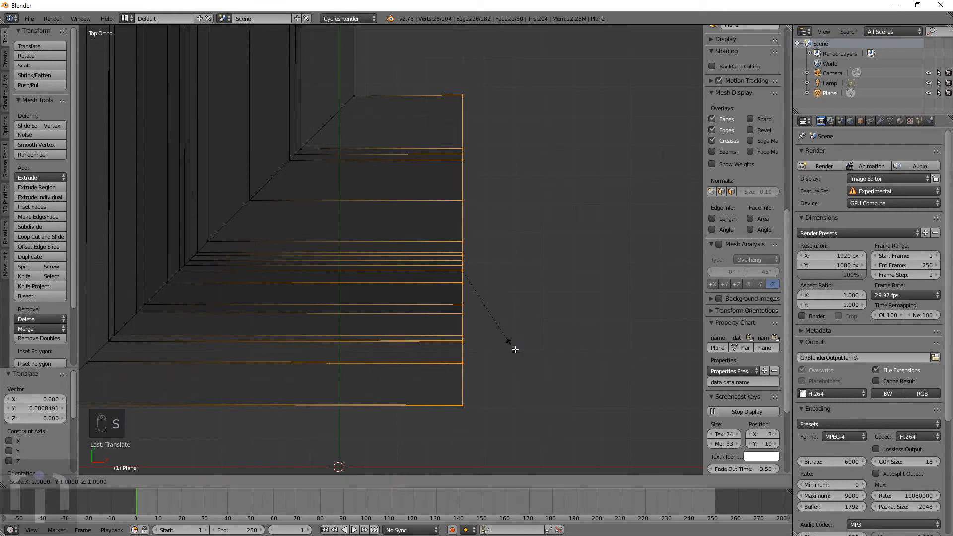
key("Tab")
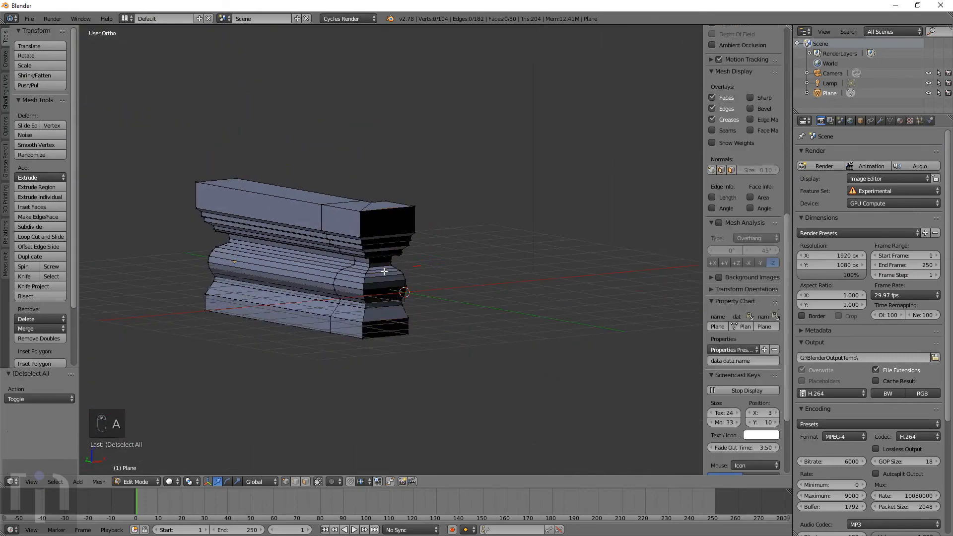
key("a")
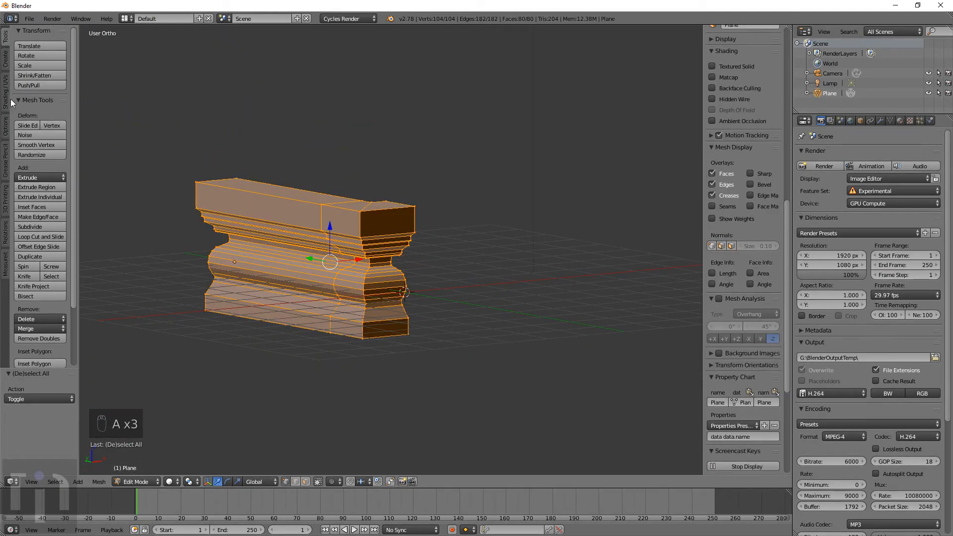
key("Tab")
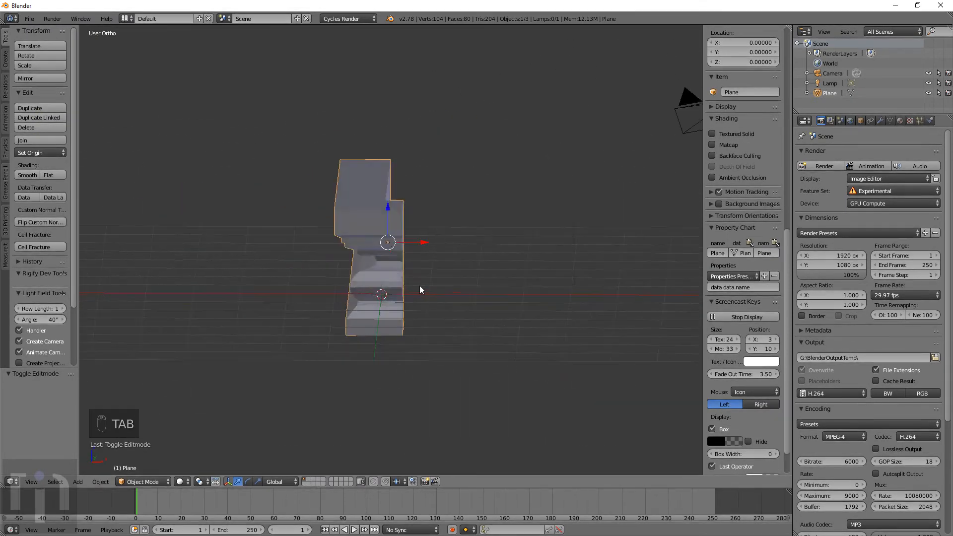
key("Tab")
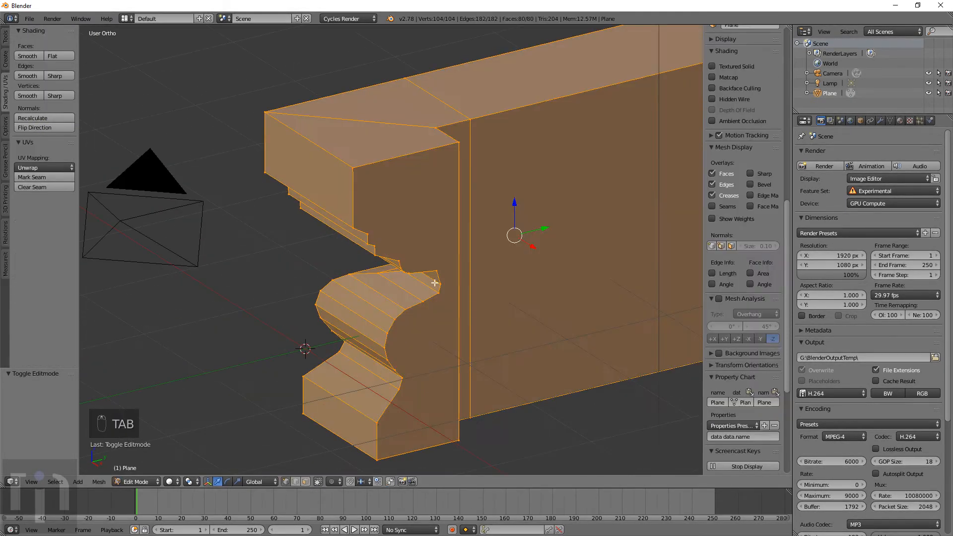
key("KP_7")
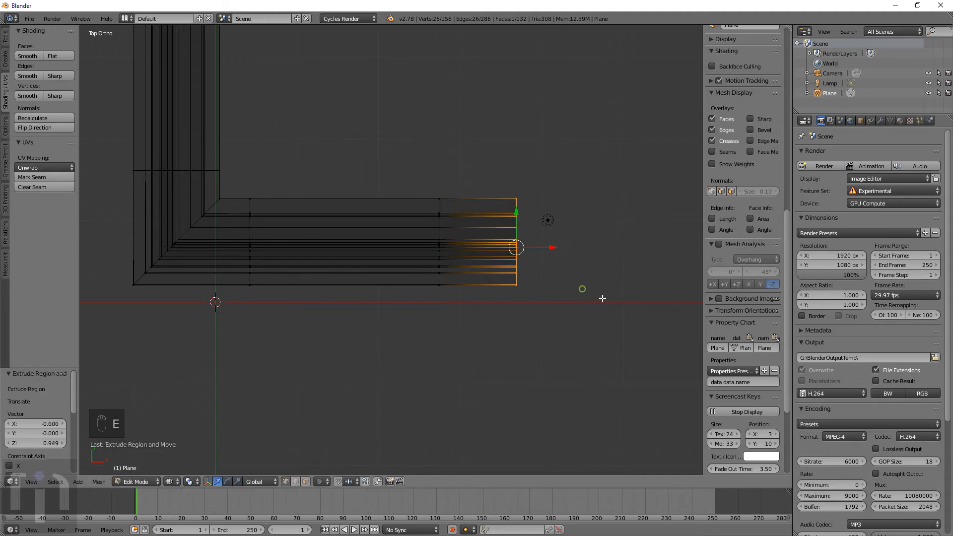
- Rotate the end loop -45°, scale it 1.409 and extrude and slide the mitered end along Y
key("r")
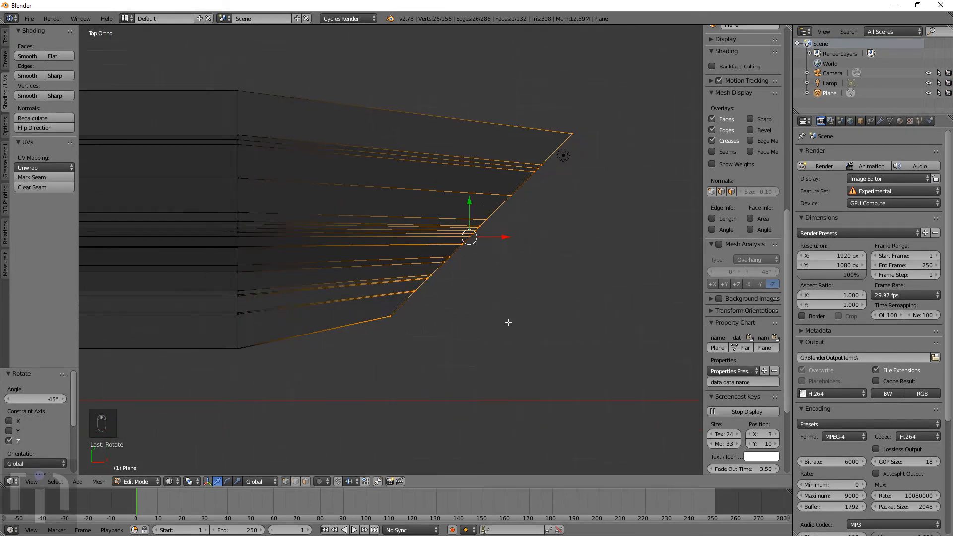
key("s")
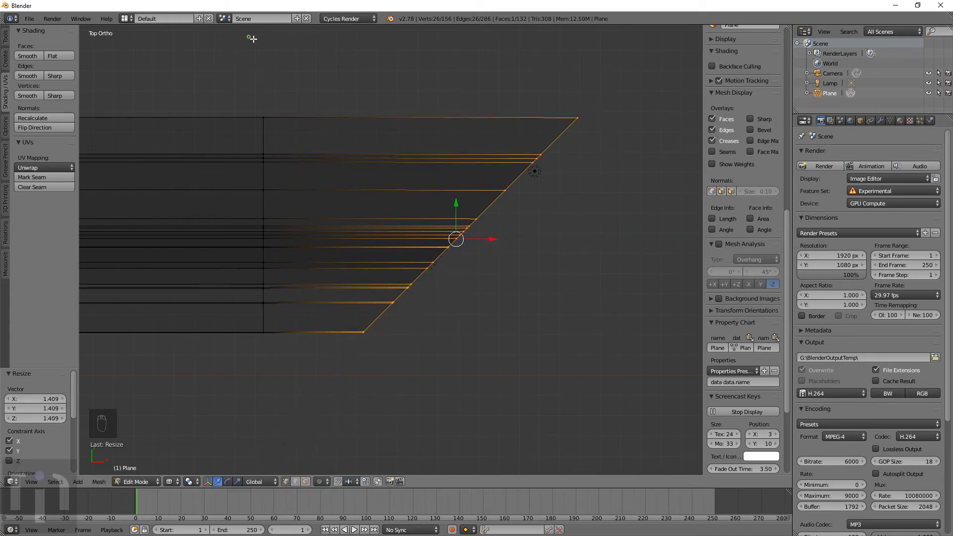
key("E")
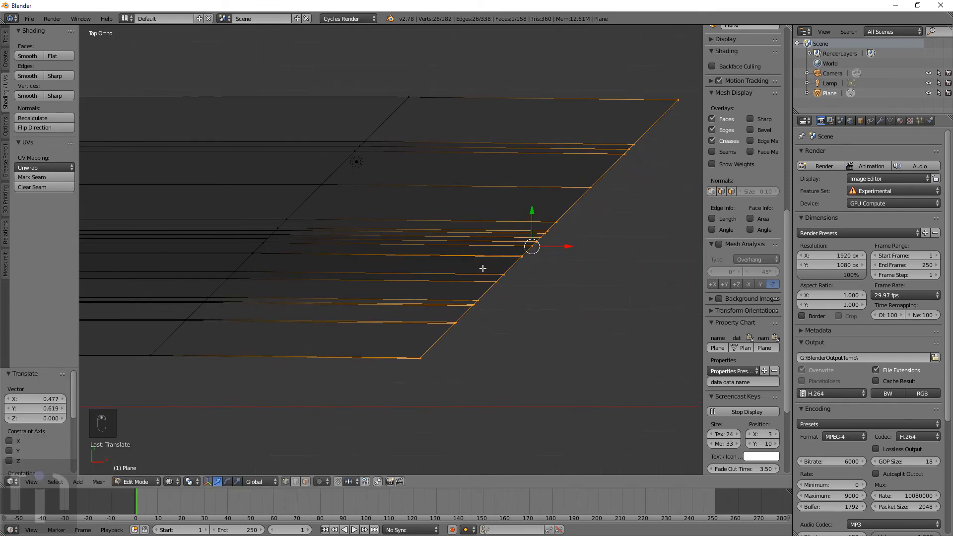
key("g")
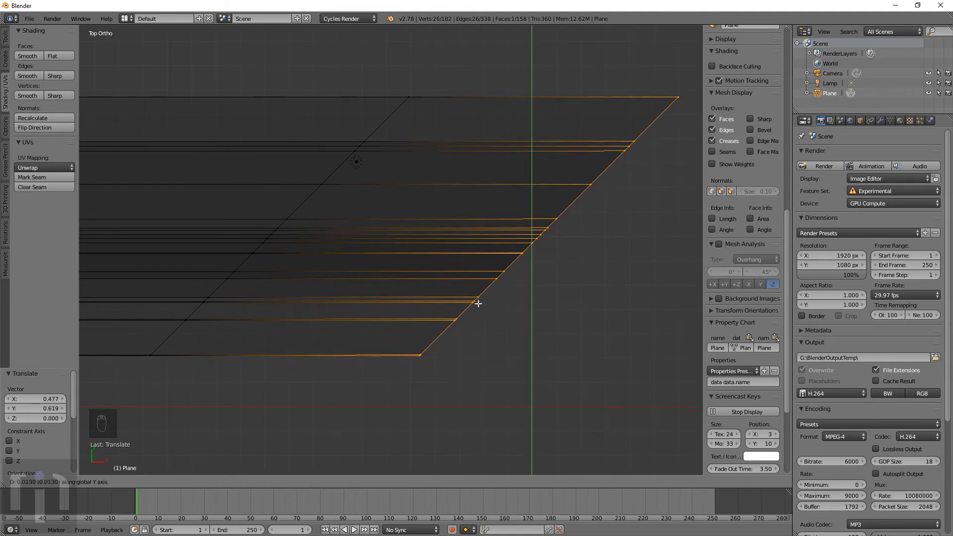
- Rotate -45° again, scale 0.707 back to width and move the new downward arm into place
key("r")
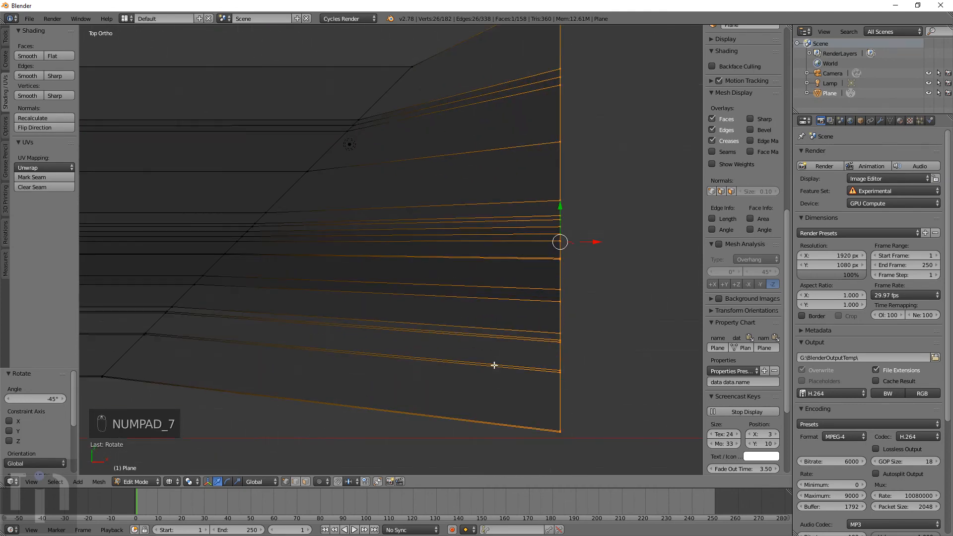
key("s")
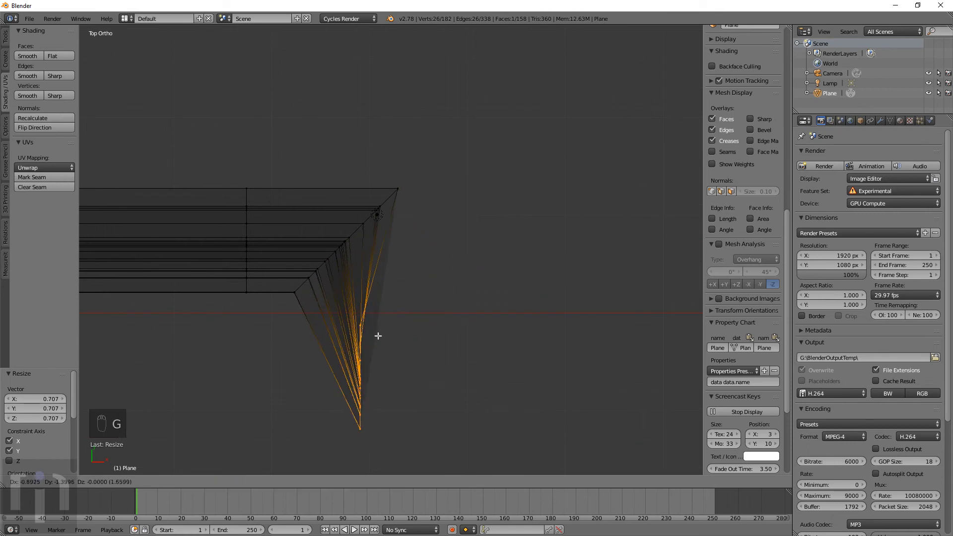
key("R")
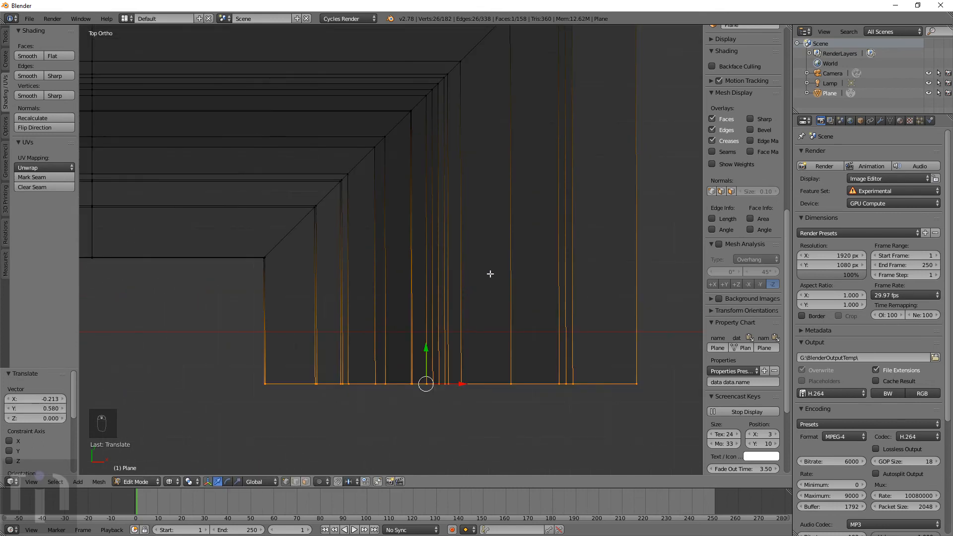
key("g")
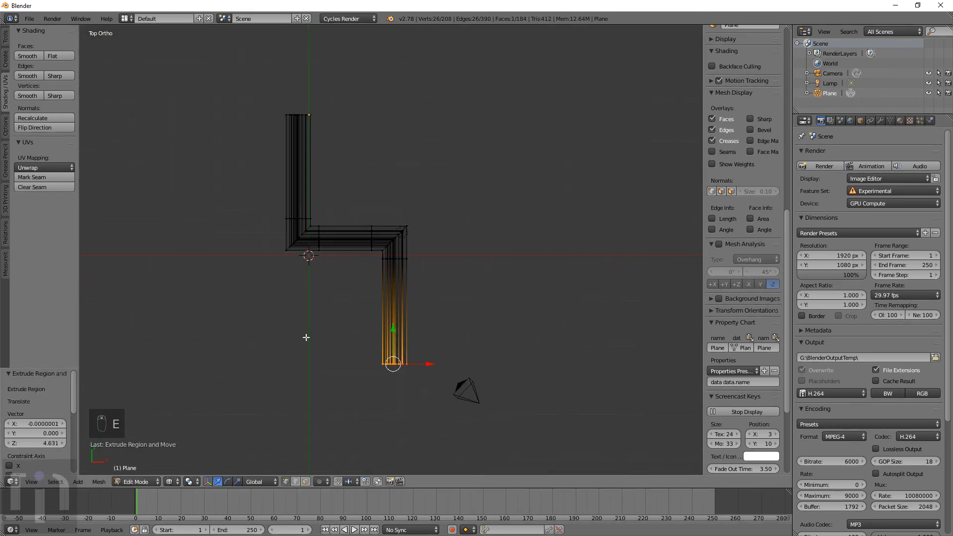
- Return to Object Mode and orbit around the finished zigzag molding to inspect its mitered corners
key("Tab")
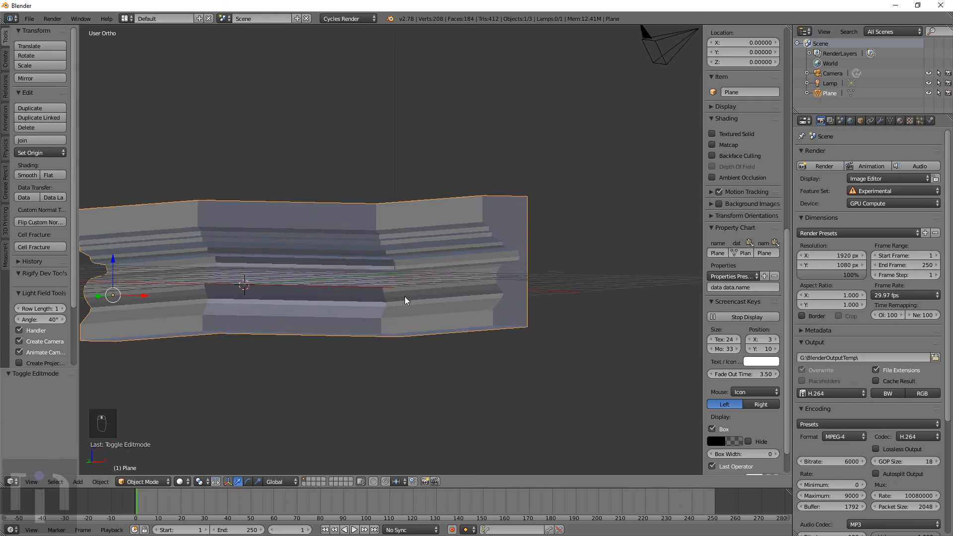
left_click_drag(406, 299, 400, 281)
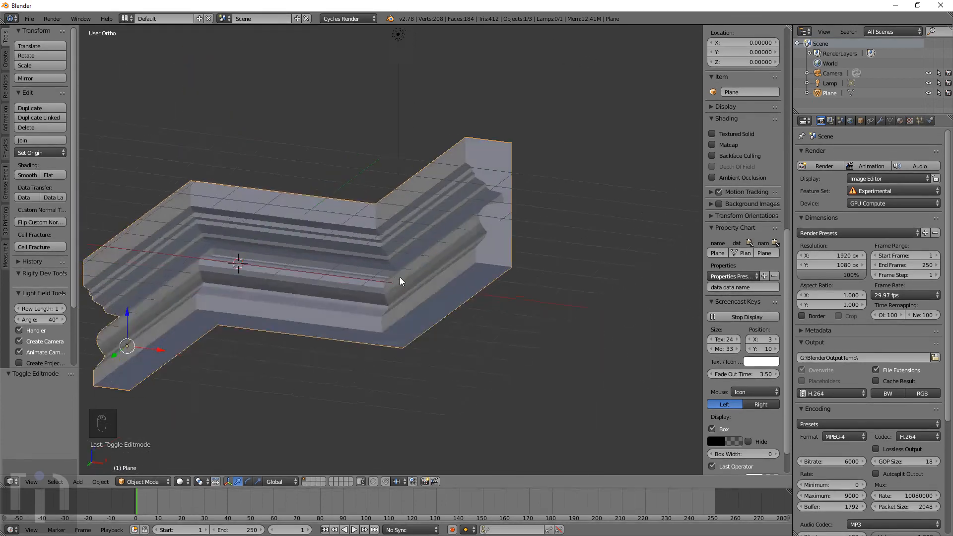
left_click_drag(400, 281, 389, 310)
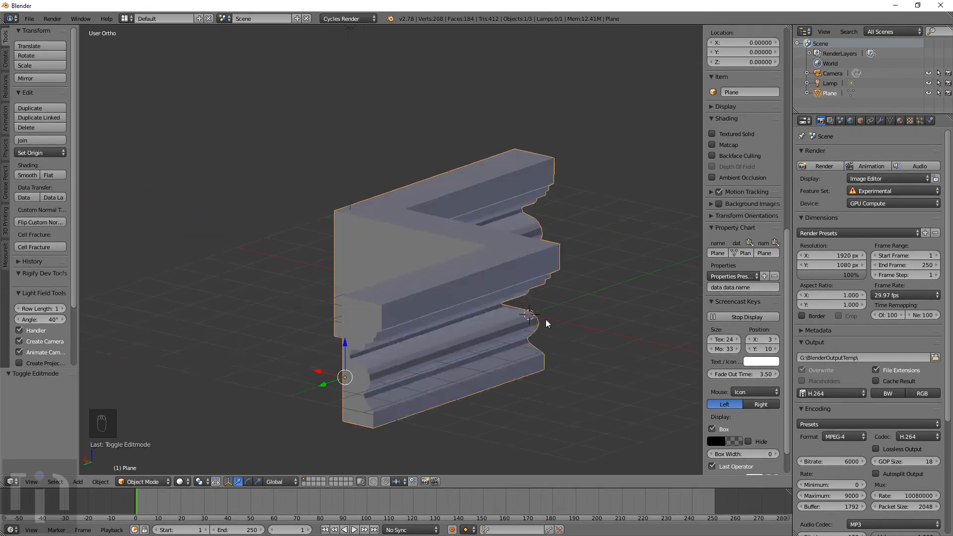
left_click_drag(547, 321, 410, 319)
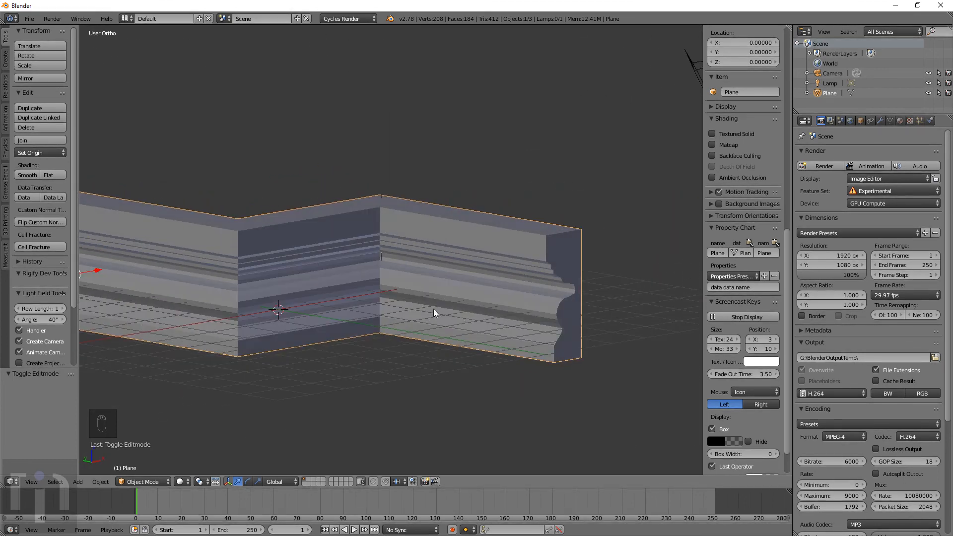
left_click_drag(434, 312, 406, 327)
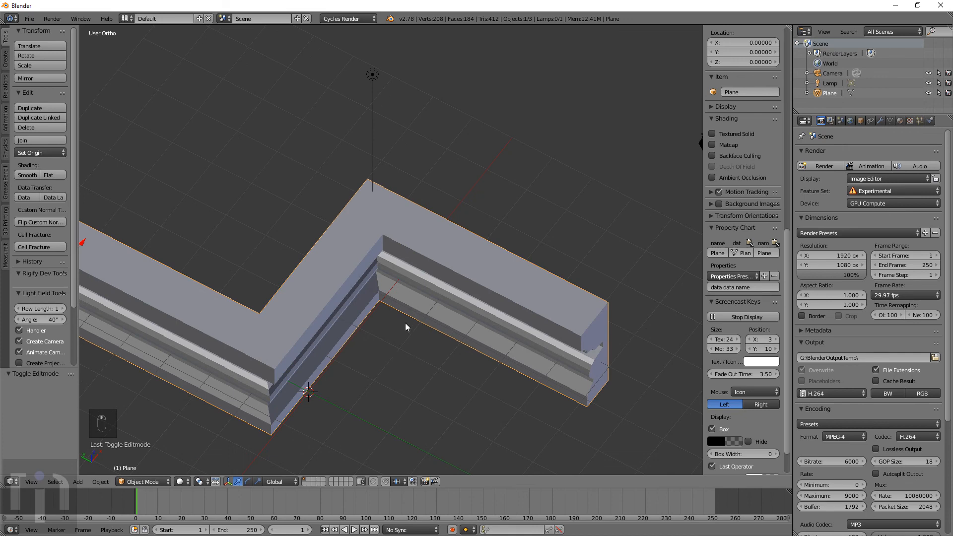